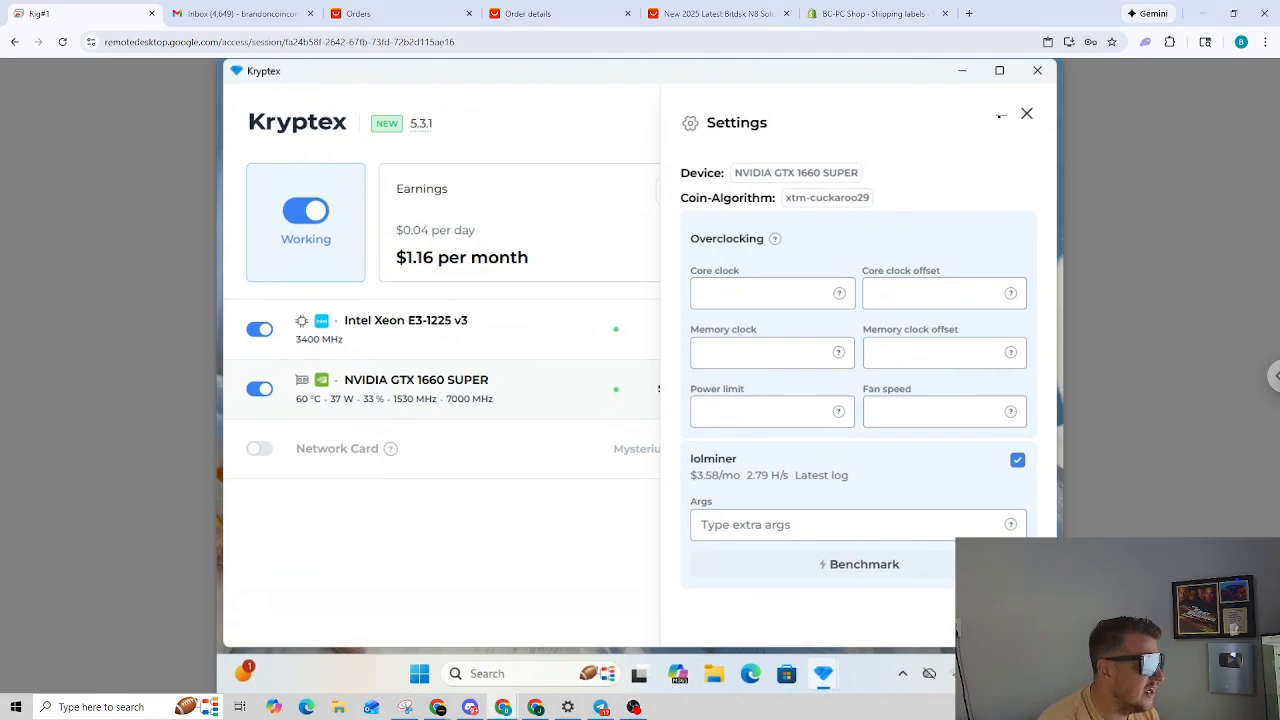
Step: View the xtm-cuckaroo29 miner log showing the Application Control block, then return to the algorithm list
click(827, 197)
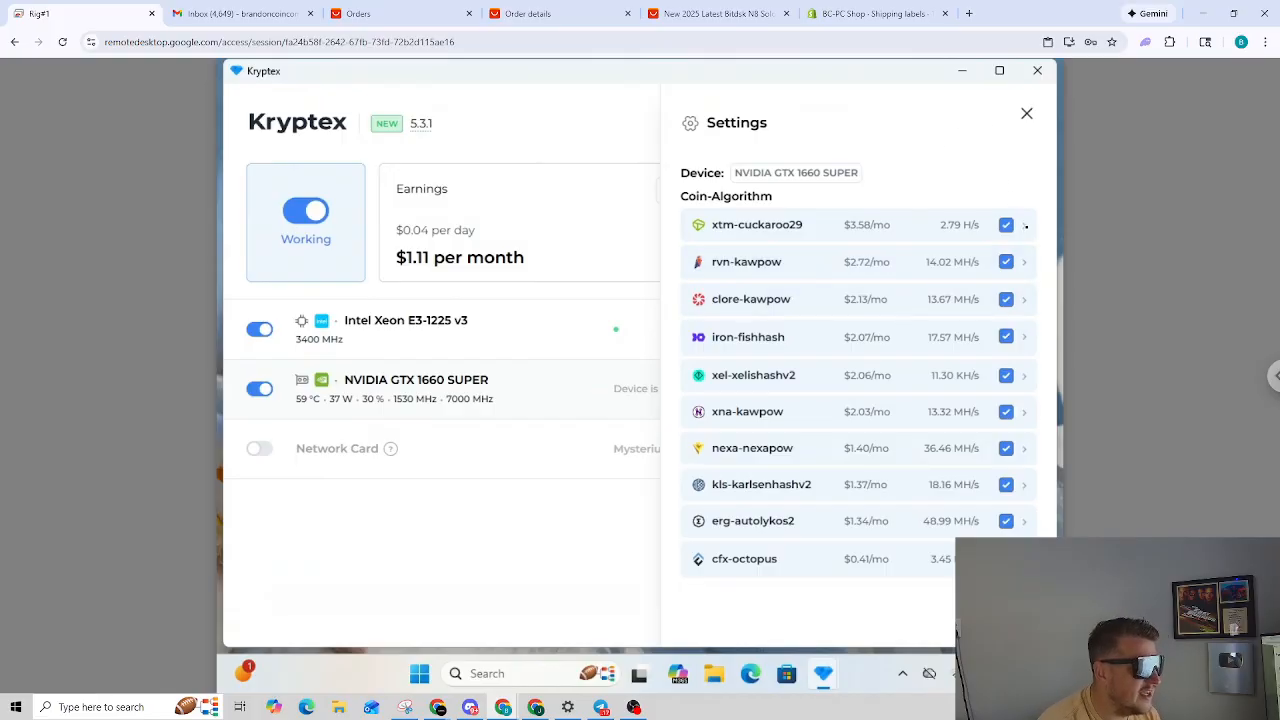
click(757, 224)
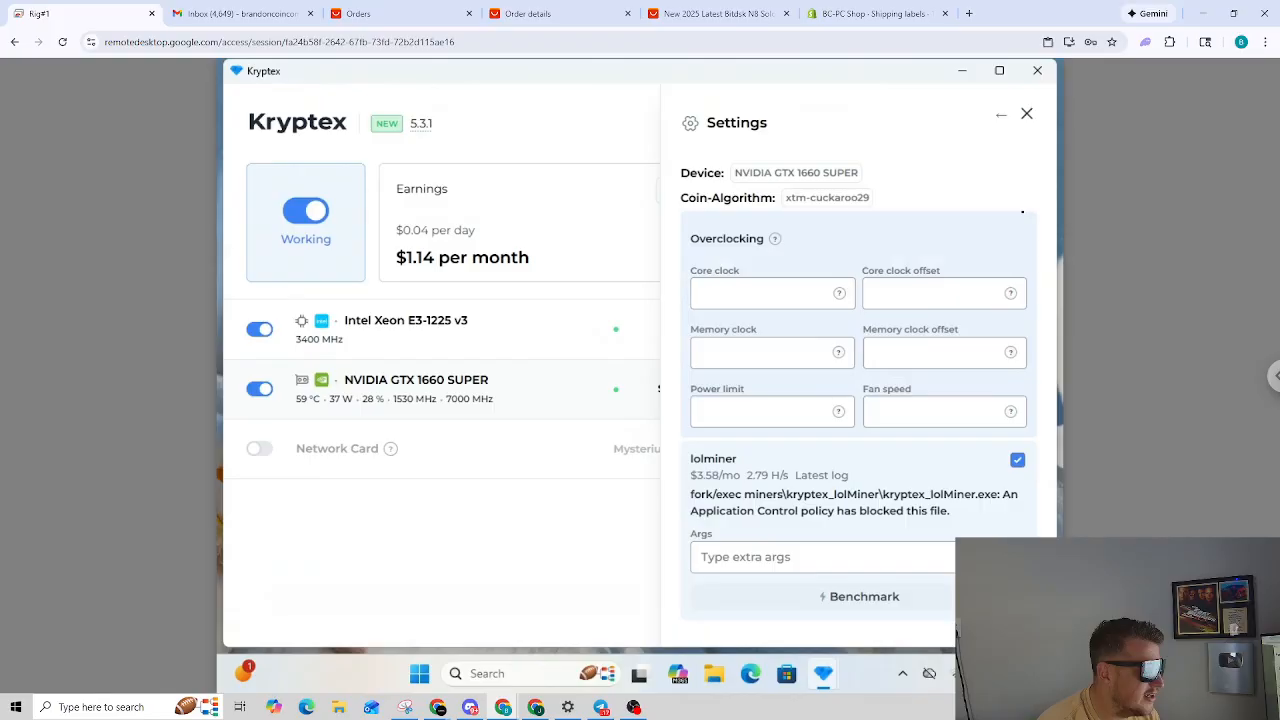
click(827, 197)
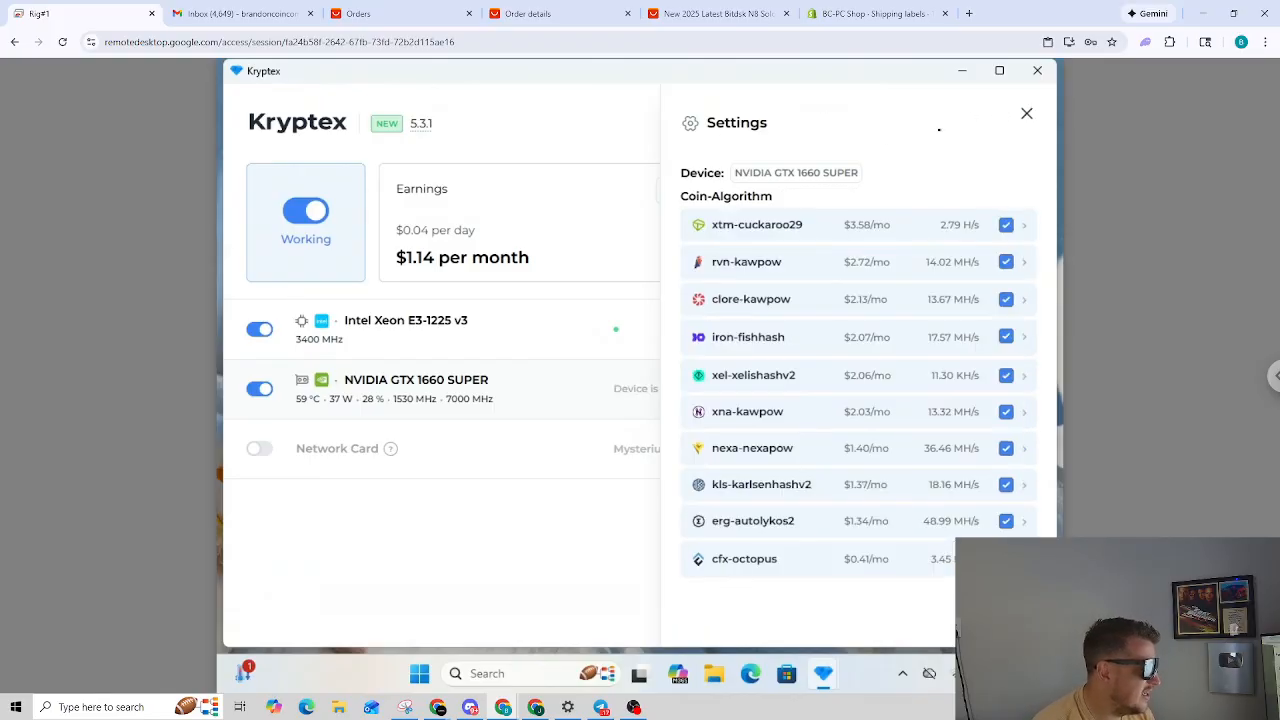
Step: Close the GTX 1660 SUPER settings panel to return to the main dashboard
click(1026, 113)
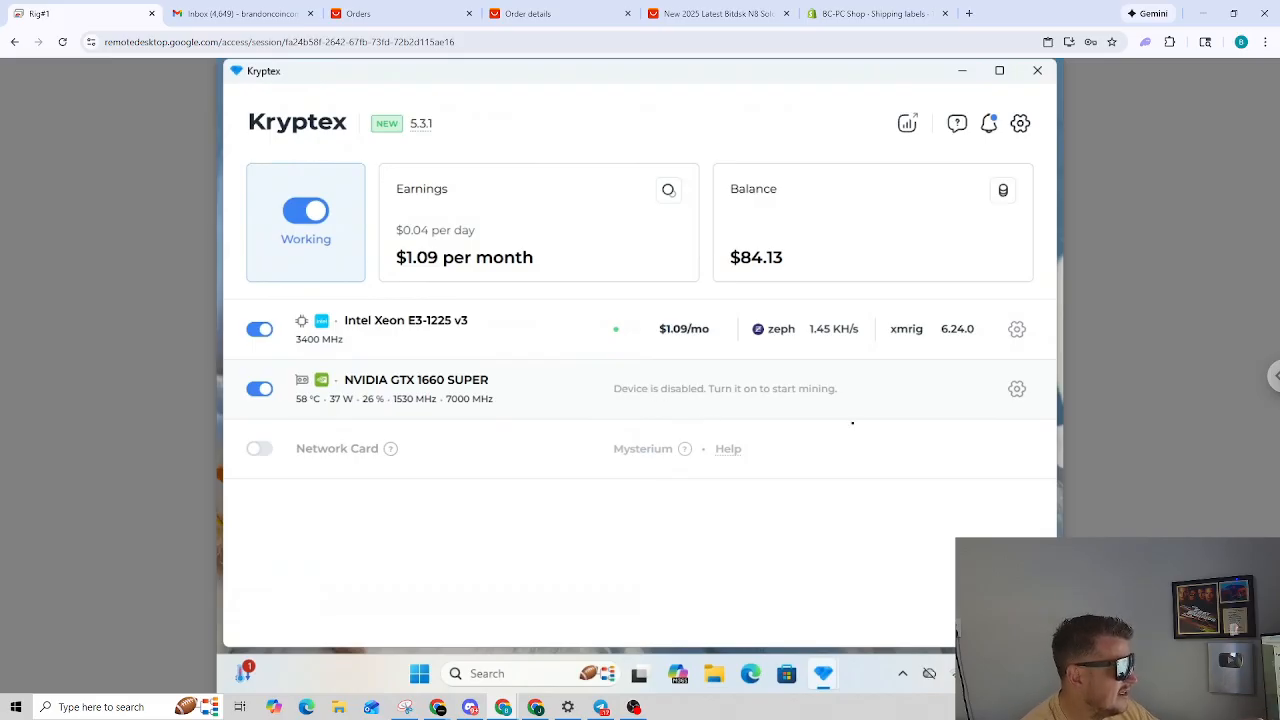
mouse_move(867, 505)
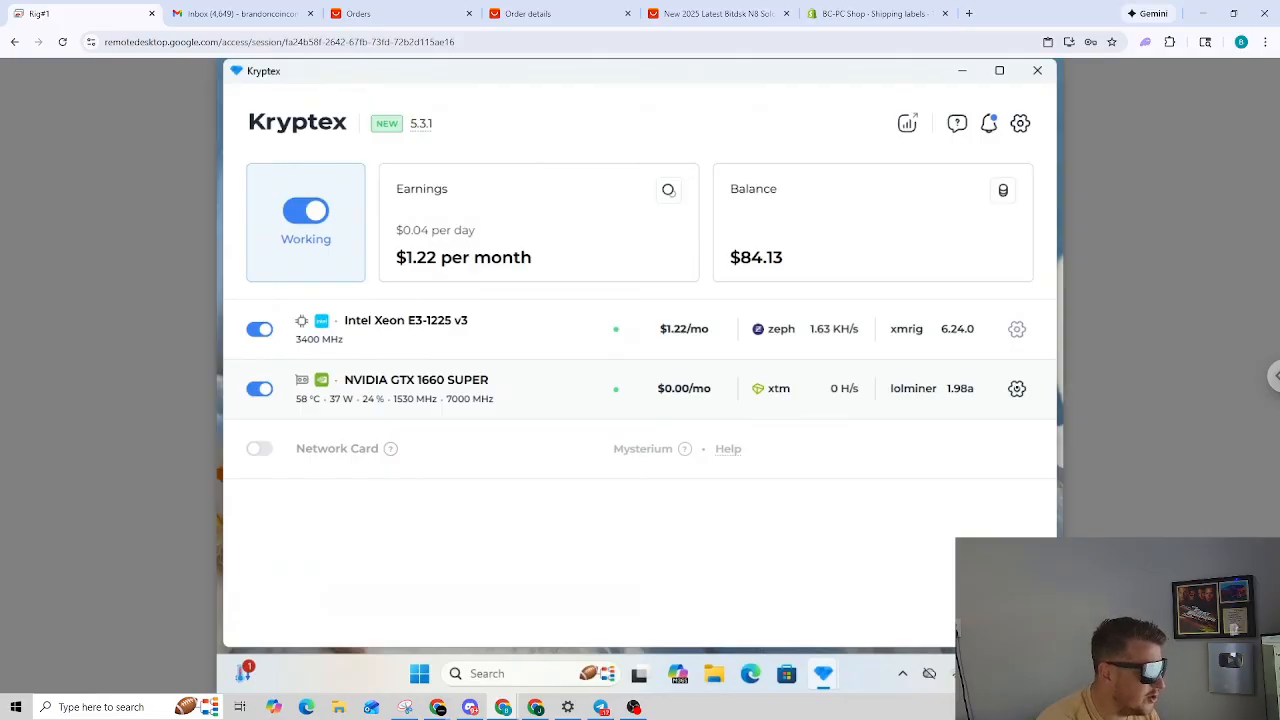
click(1017, 388)
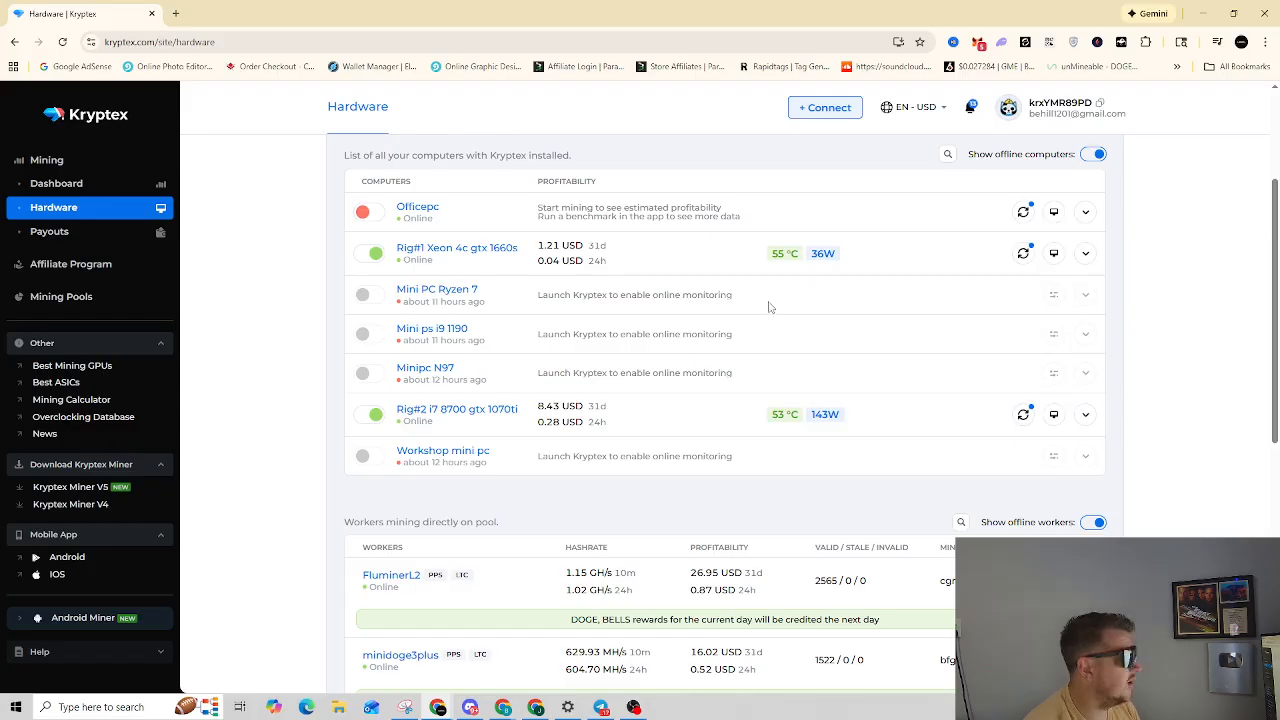
mouse_move(1024, 253)
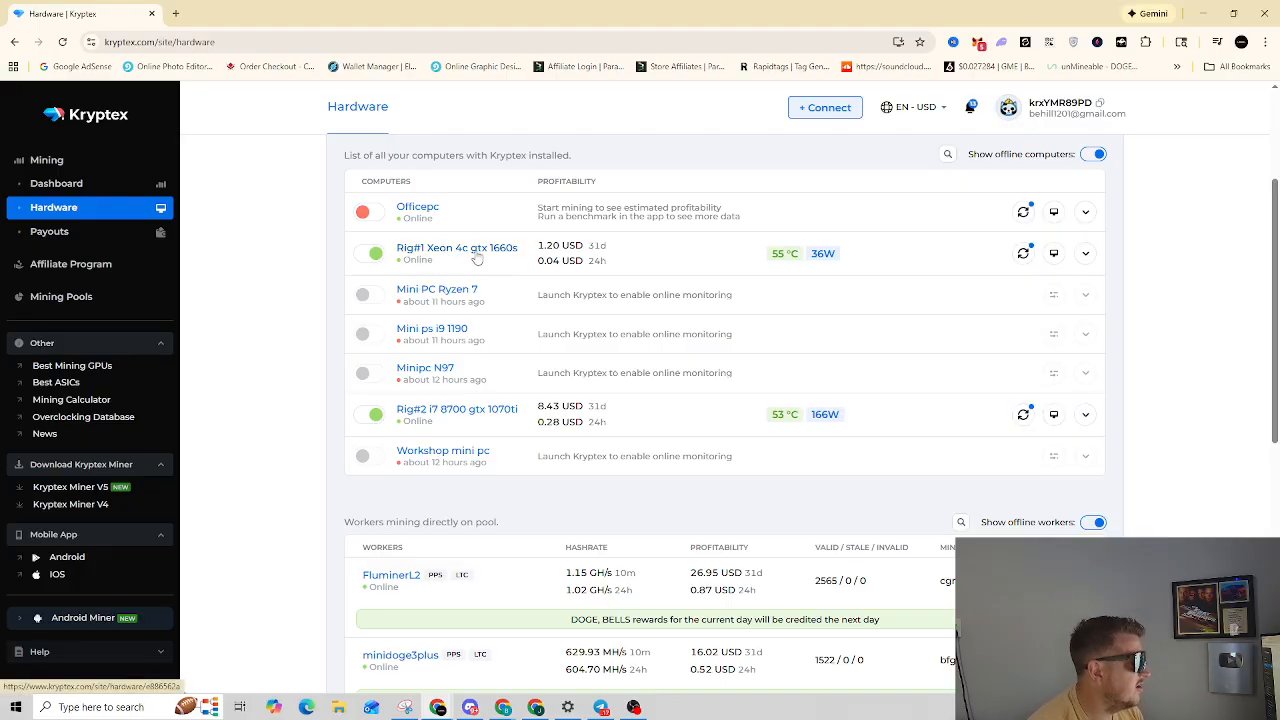
mouse_move(789, 271)
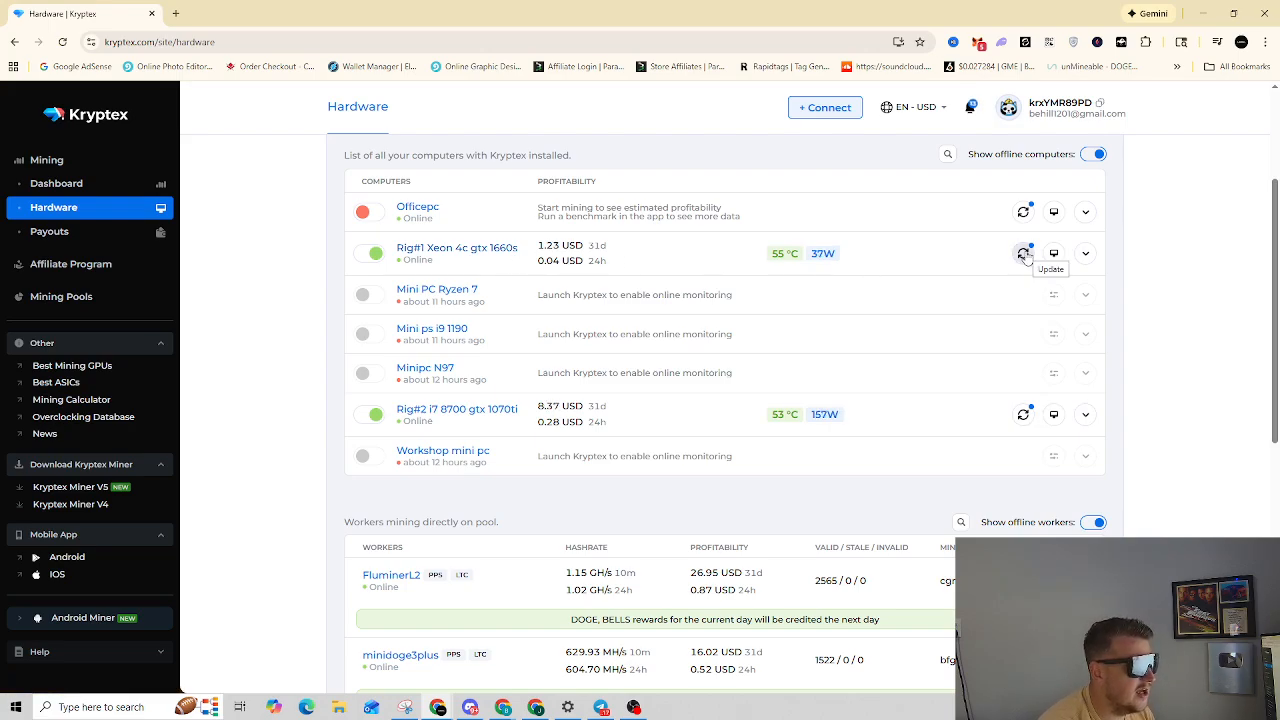
Step: Click Update on the Rig#1 Xeon 4c gtx 1660s row of the Hardware page
click(1023, 253)
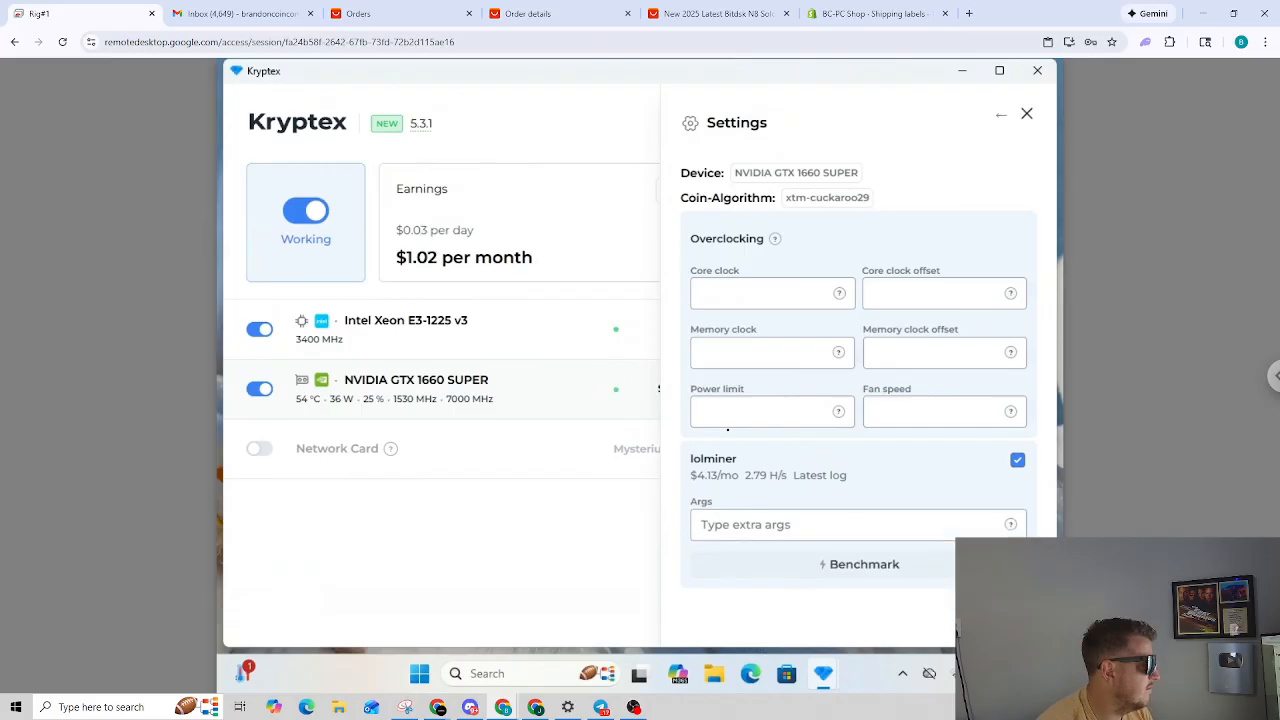
Step: Open Rig#1's pending 5.3.1 update notes
click(827, 197)
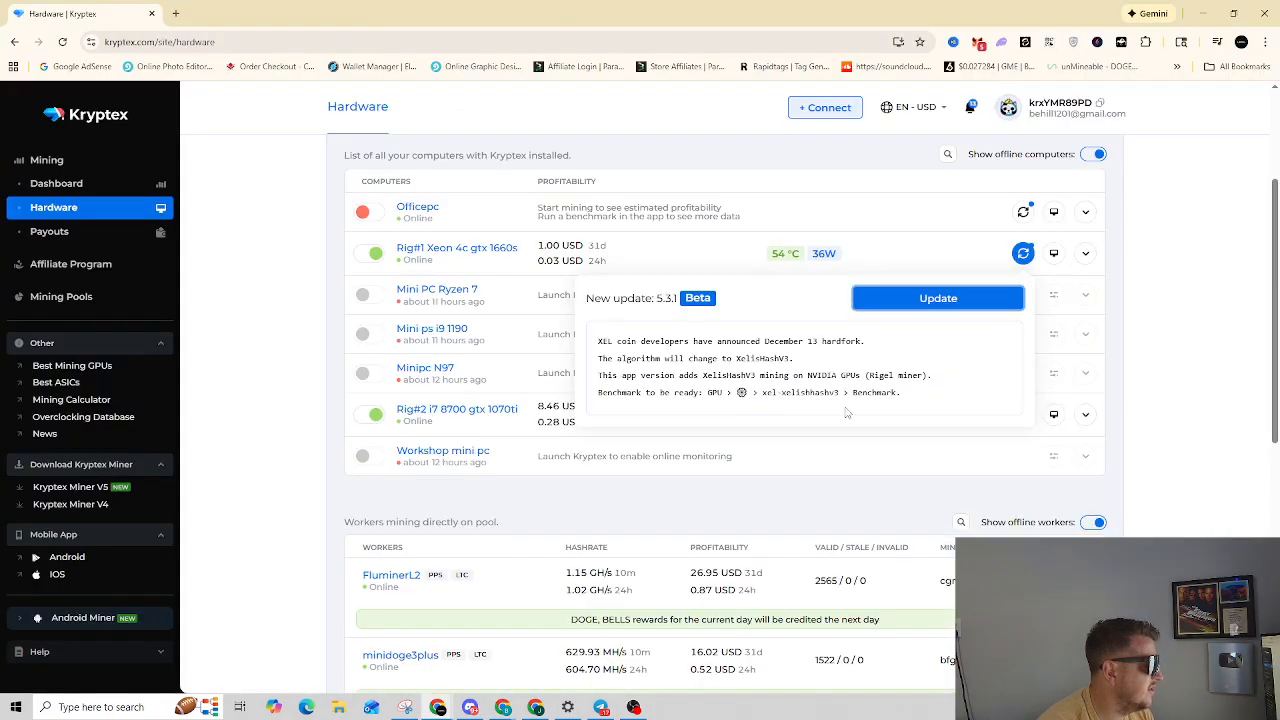
mouse_move(945, 247)
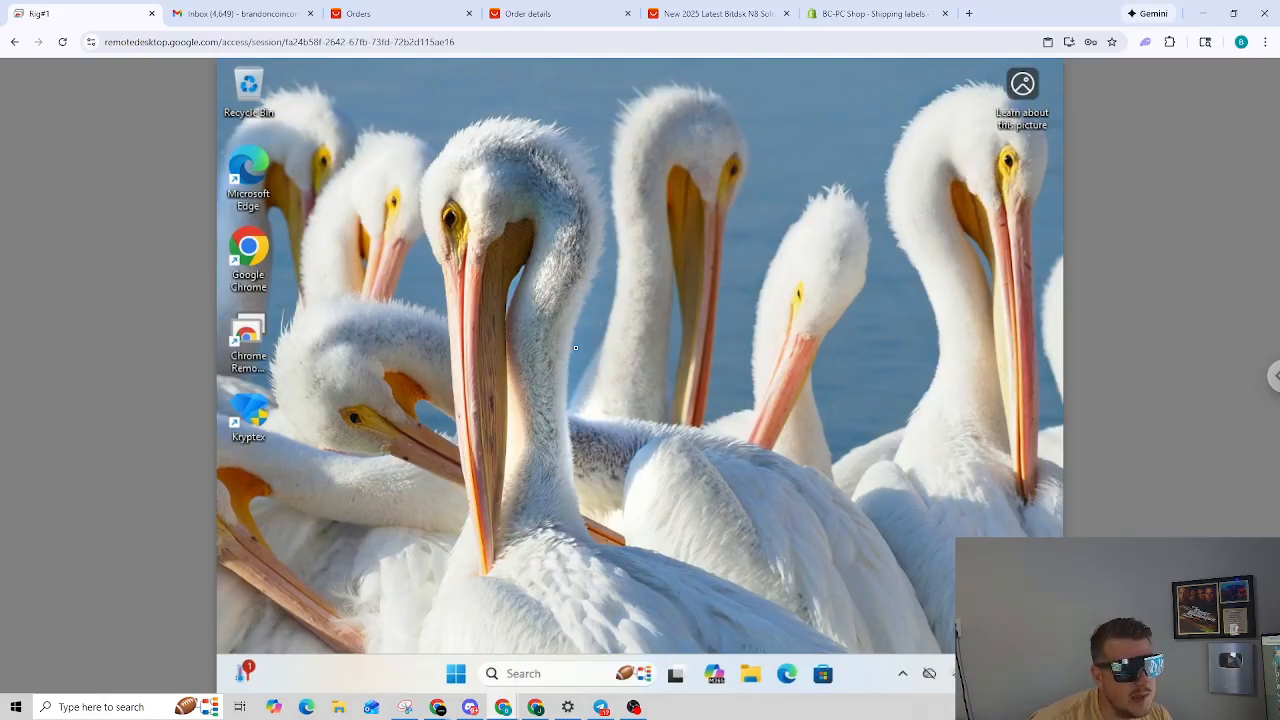
Step: Launch Kryptex from the desktop, approve the admin prompt, and dismiss the security warning
double_click(248, 410)
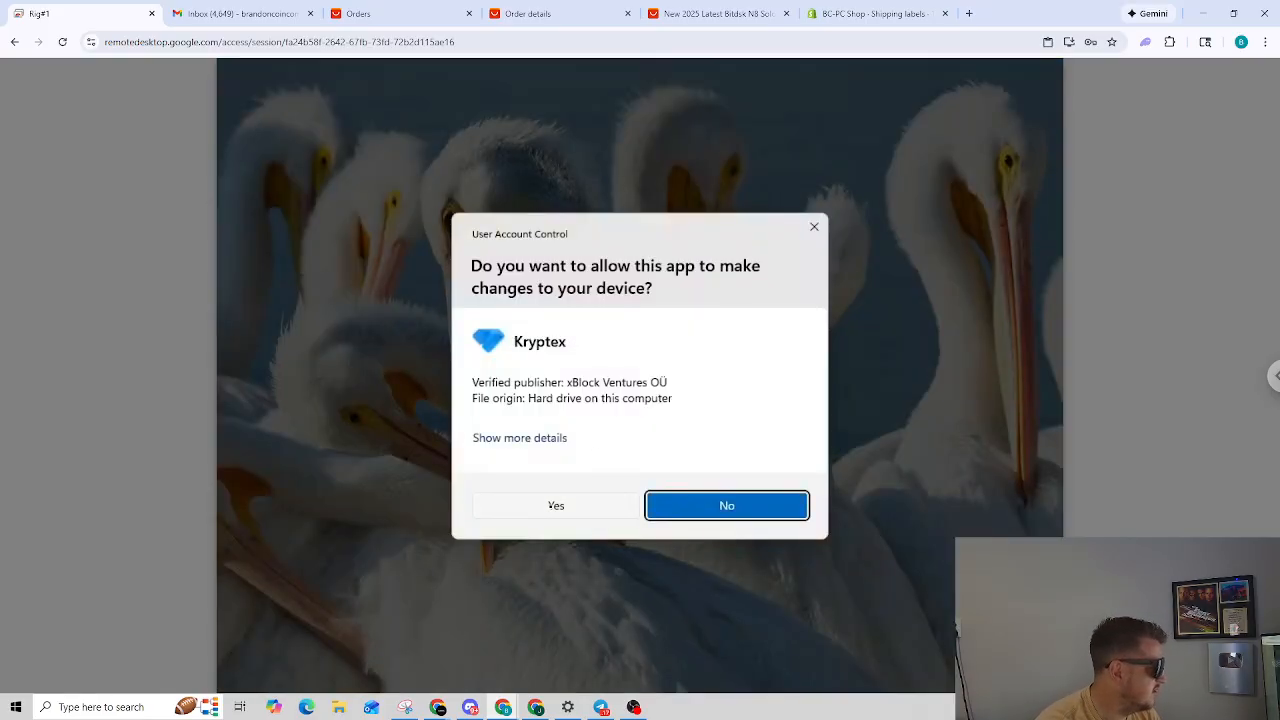
click(555, 505)
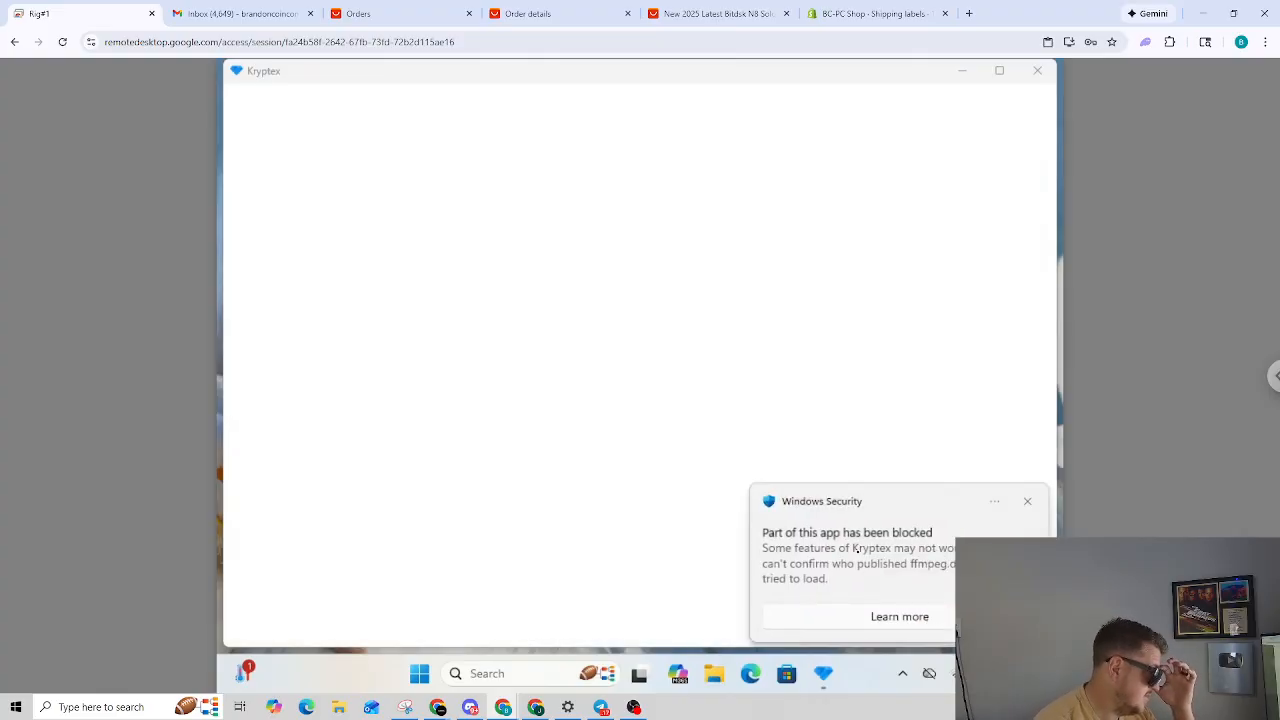
click(1027, 501)
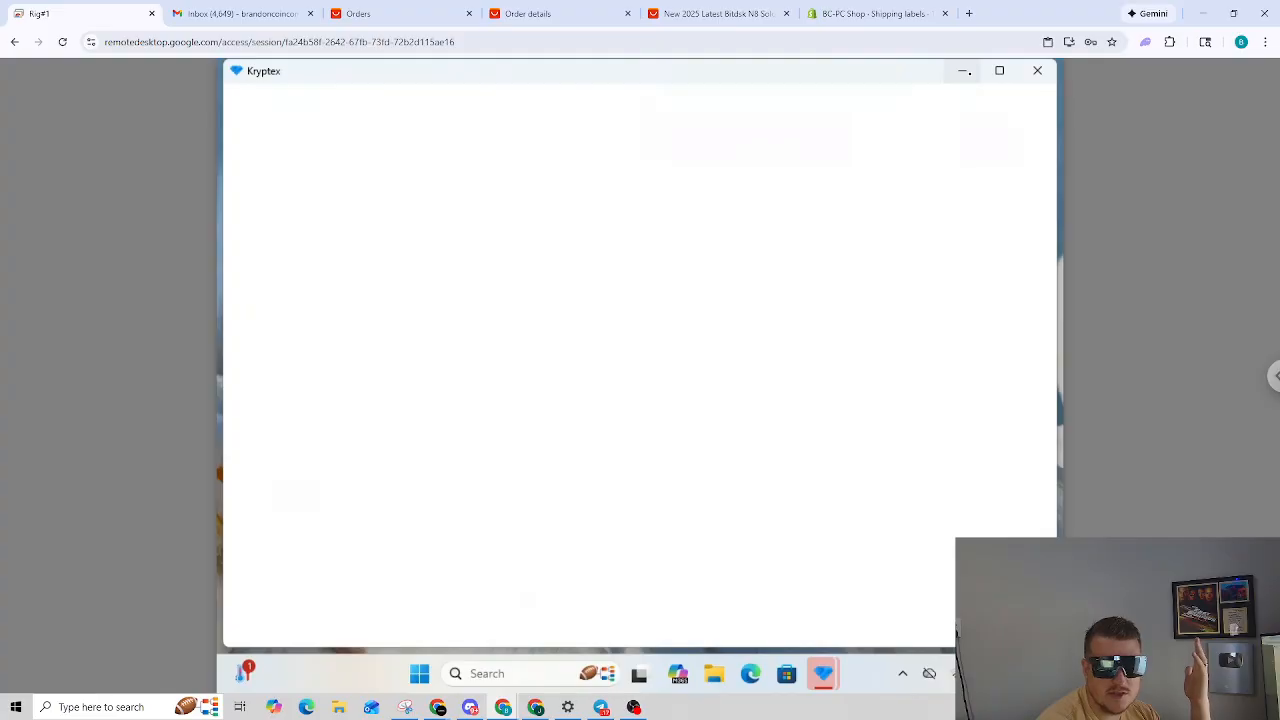
mouse_move(1013, 125)
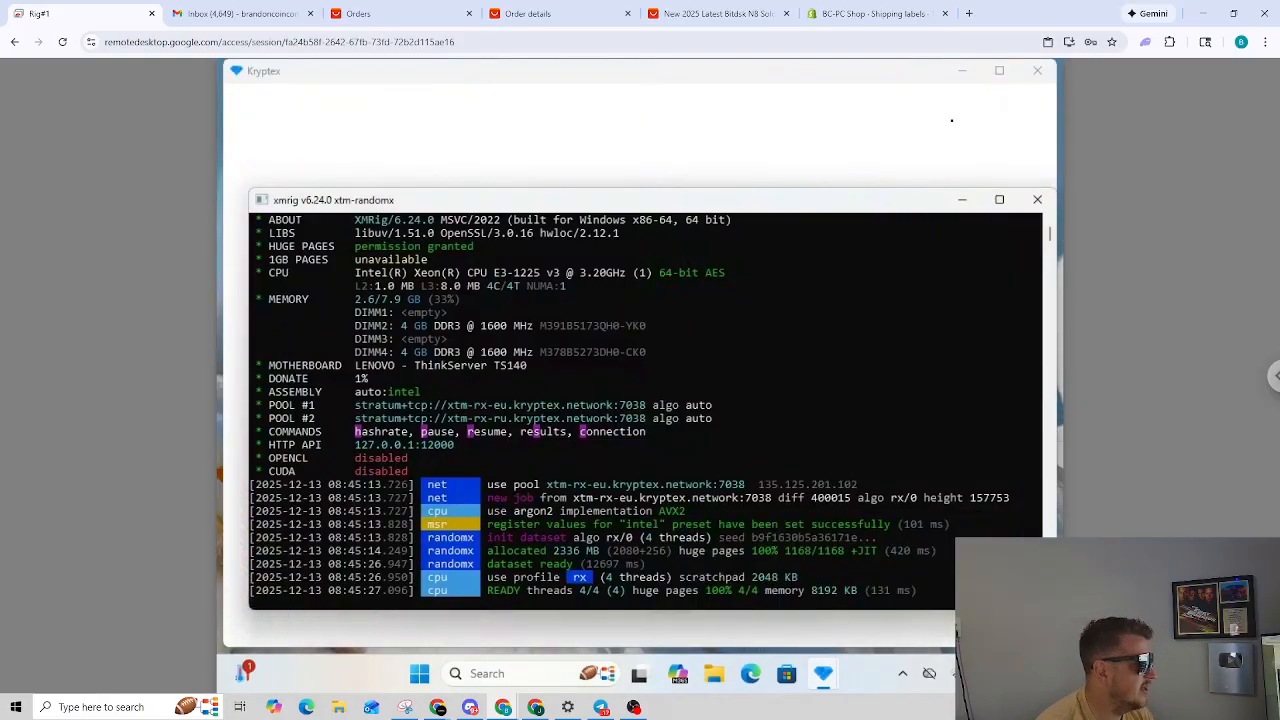
click(1037, 71)
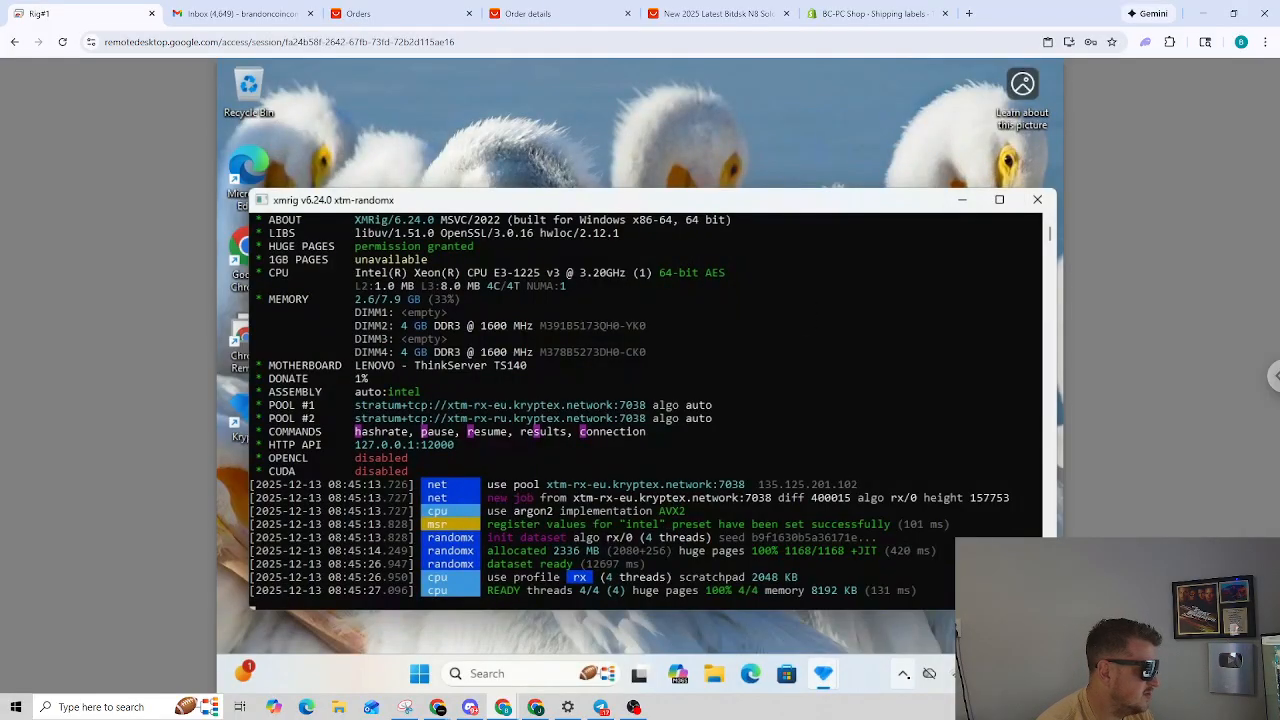
scroll(down, 3)
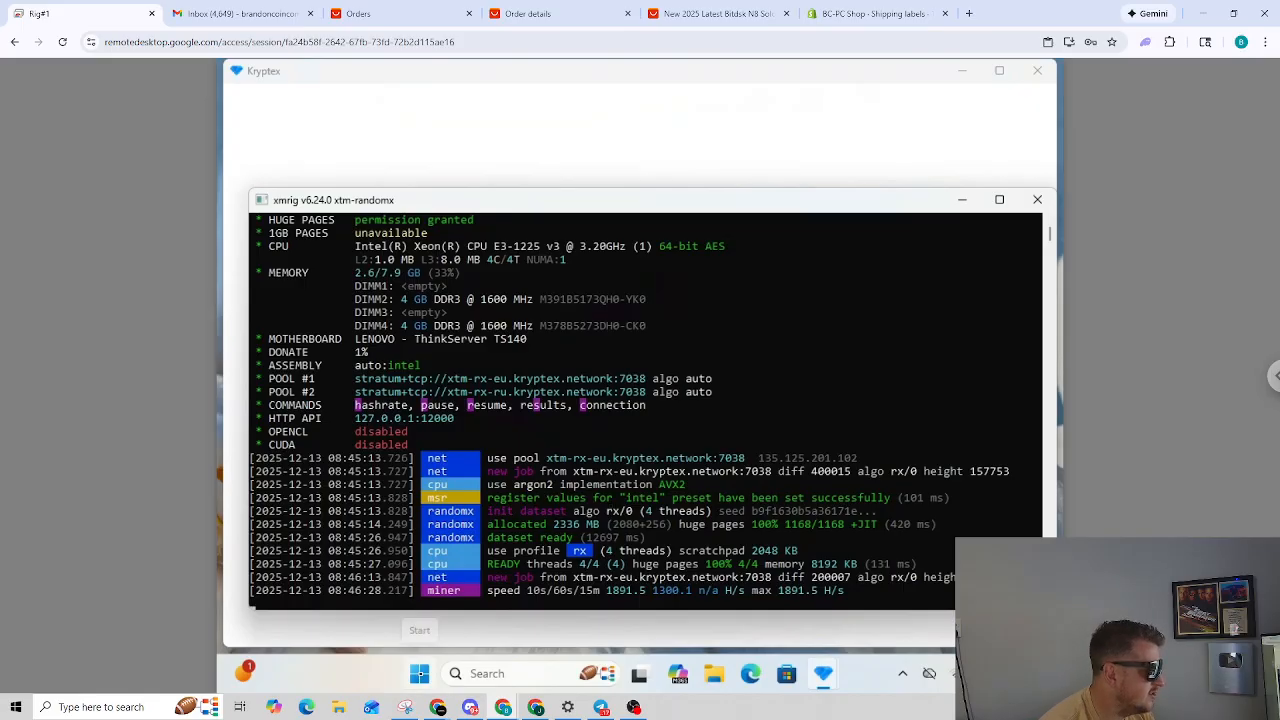
Step: Dismiss the Start panel and the lolMiner blocked warning, leaving Windows search open
click(419, 673)
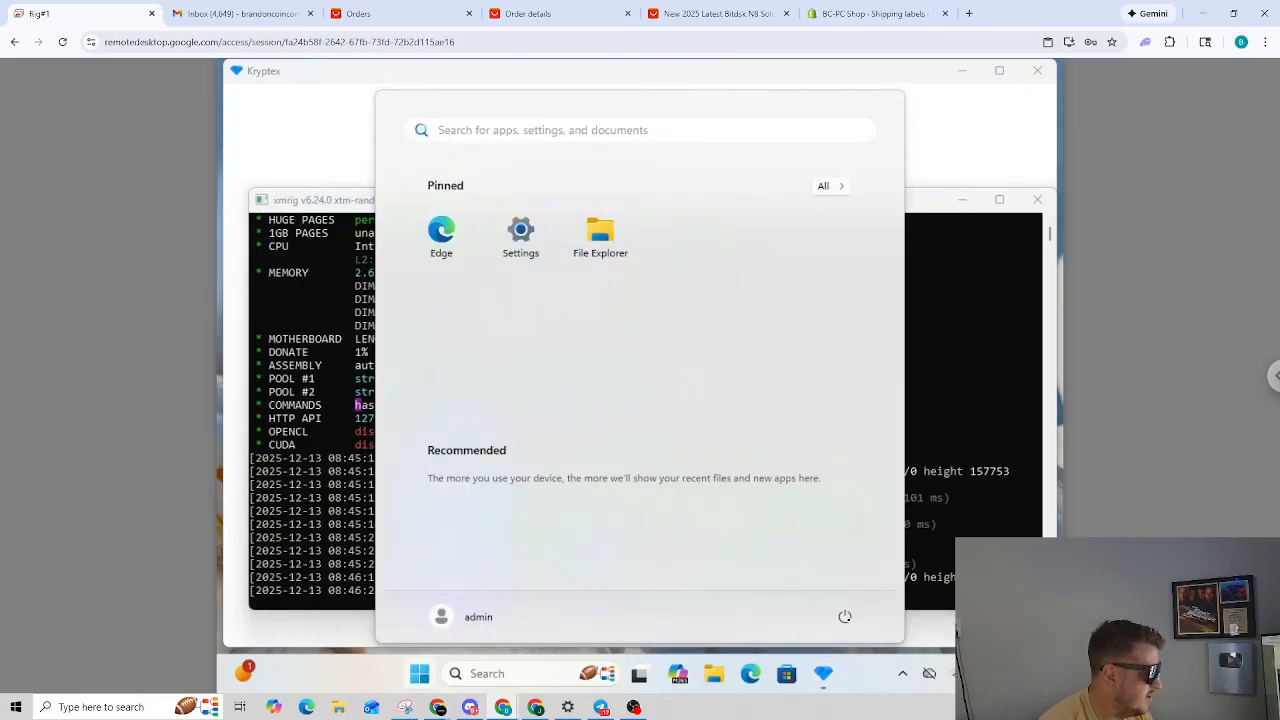
click(845, 616)
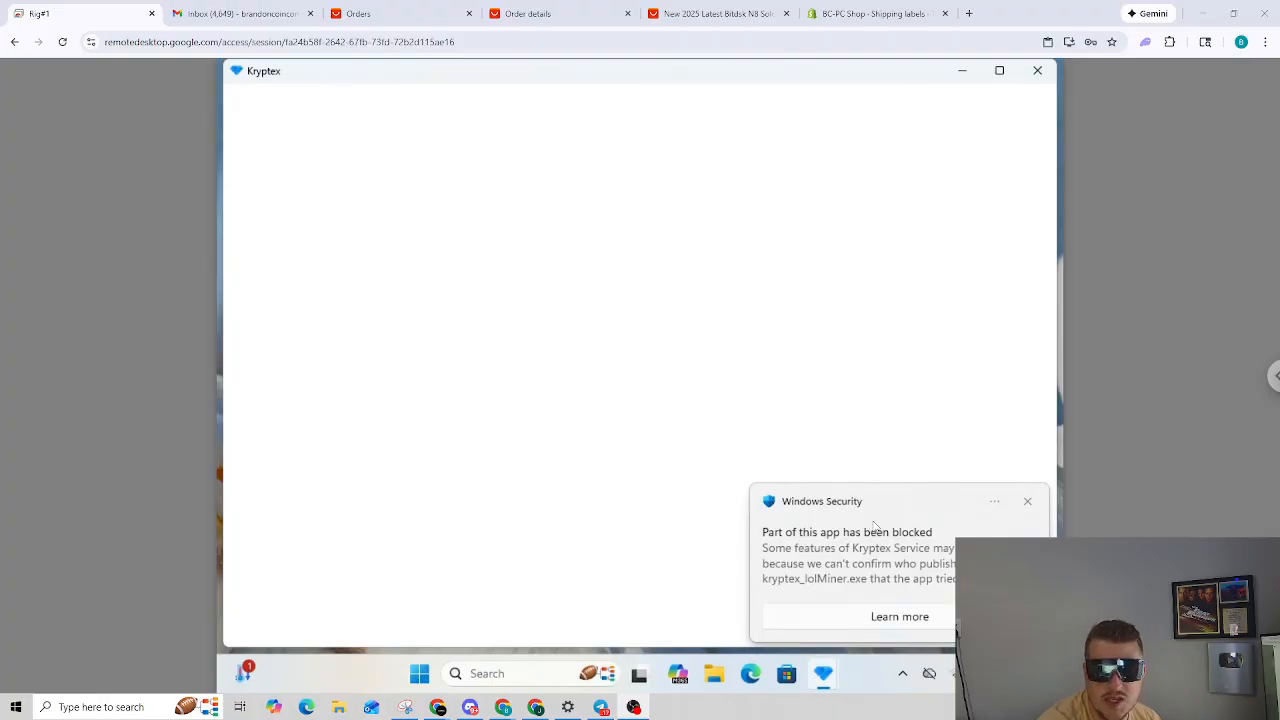
click(1027, 501)
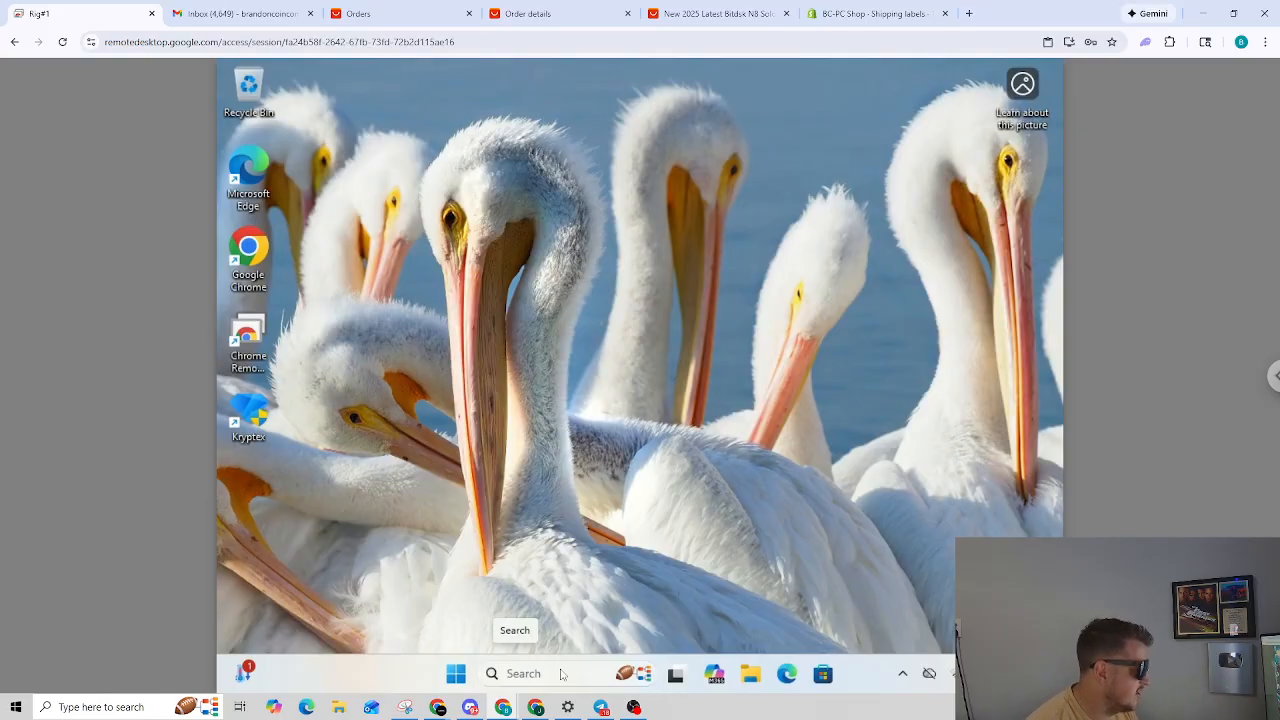
click(491, 673)
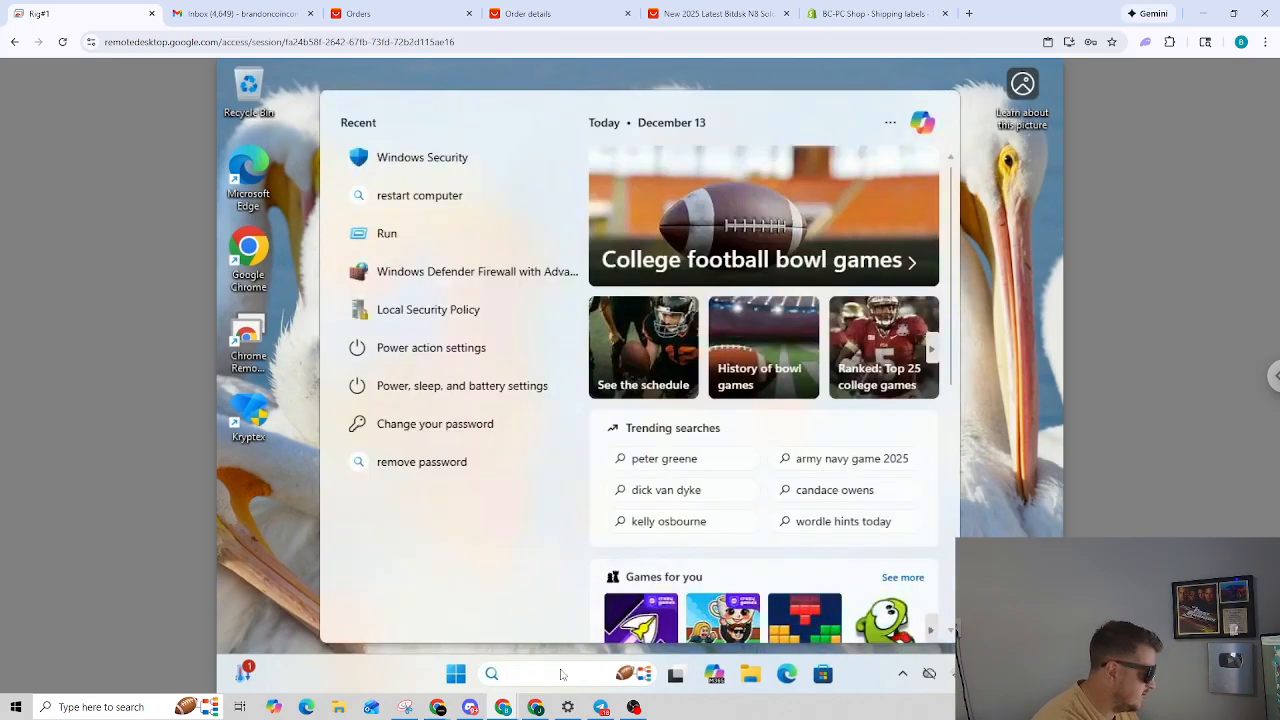
Step: Search 'uni' for Add or remove programs, then uninstall Kryptex 5.3.1 and approve the prompt
text(uni)
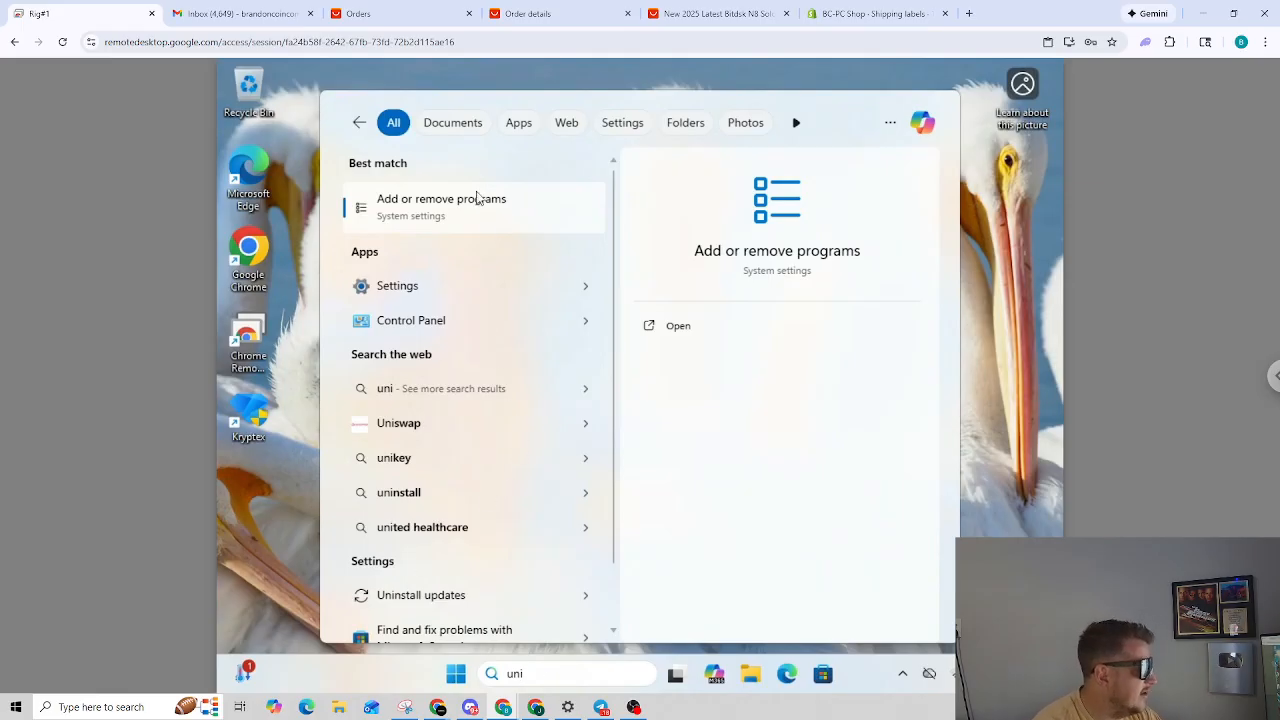
click(677, 325)
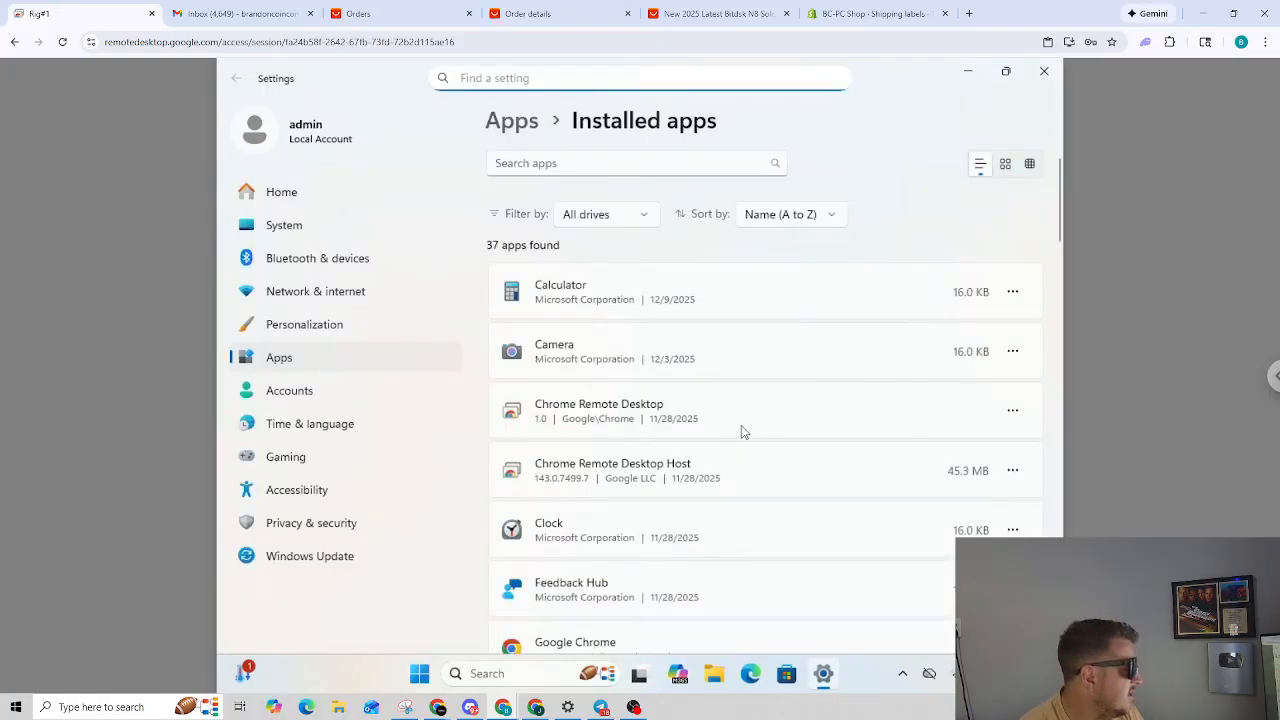
scroll(down, 3)
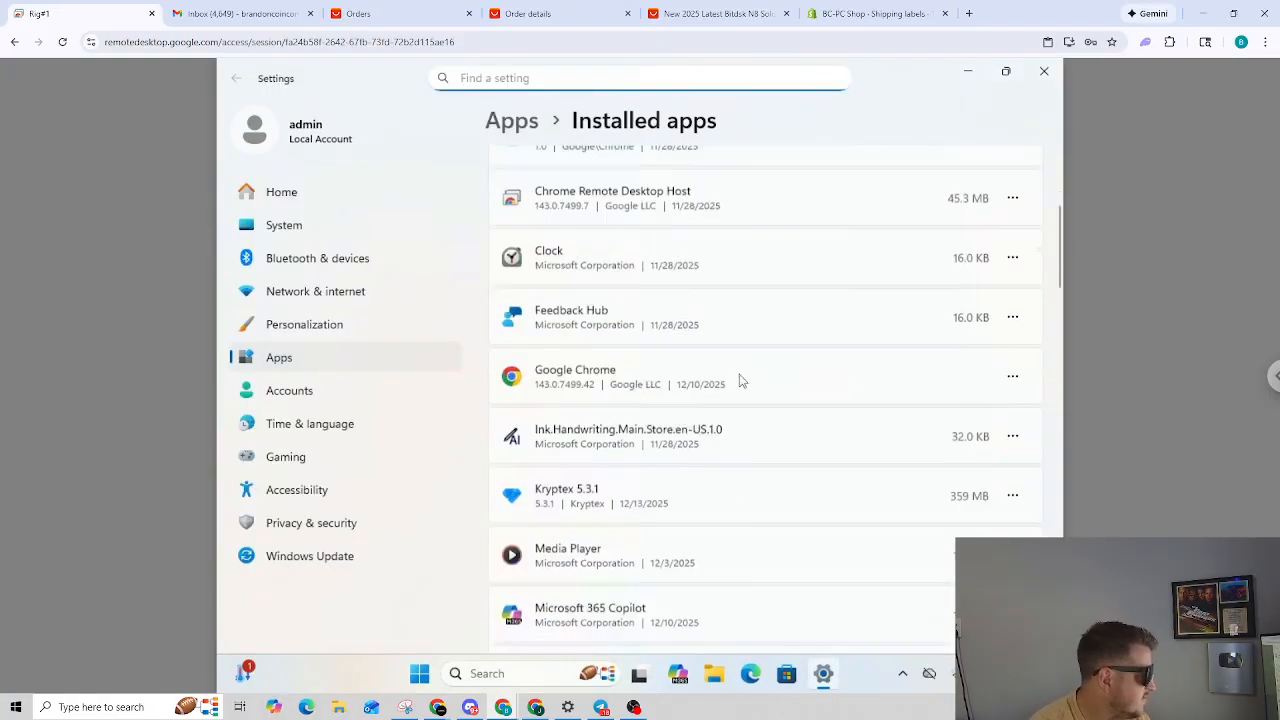
scroll(down, 3)
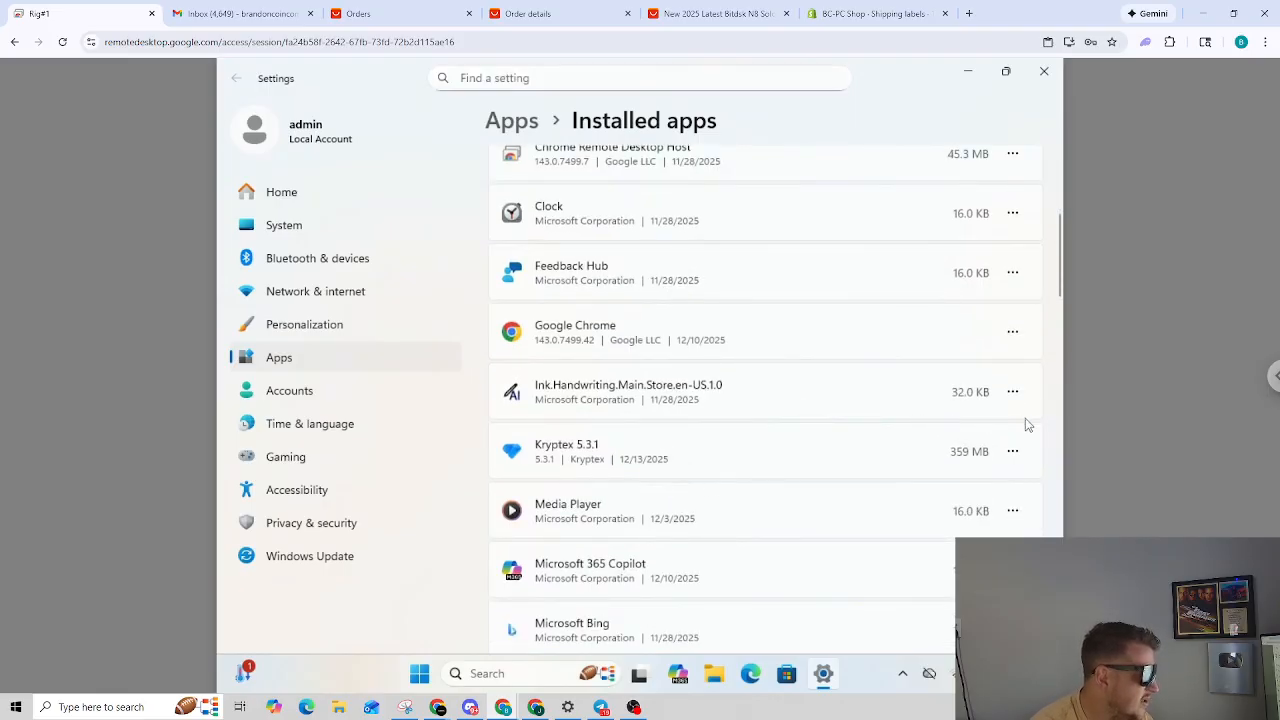
click(1012, 451)
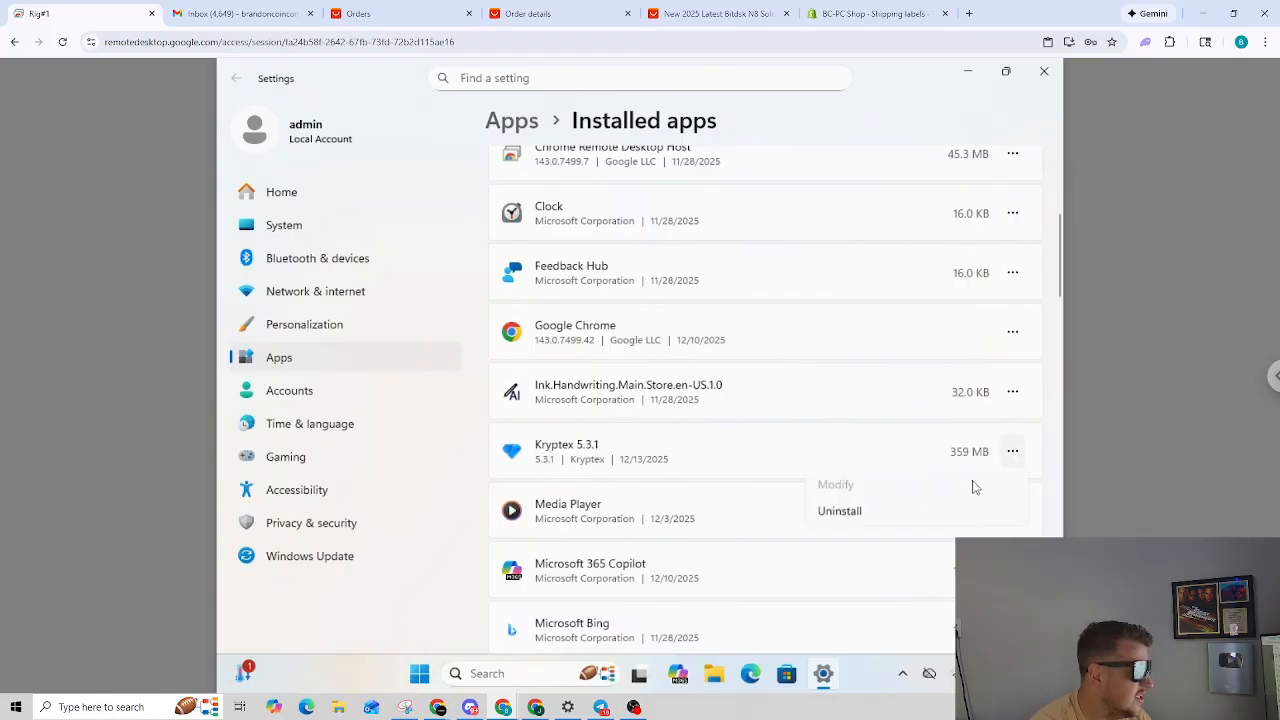
click(839, 510)
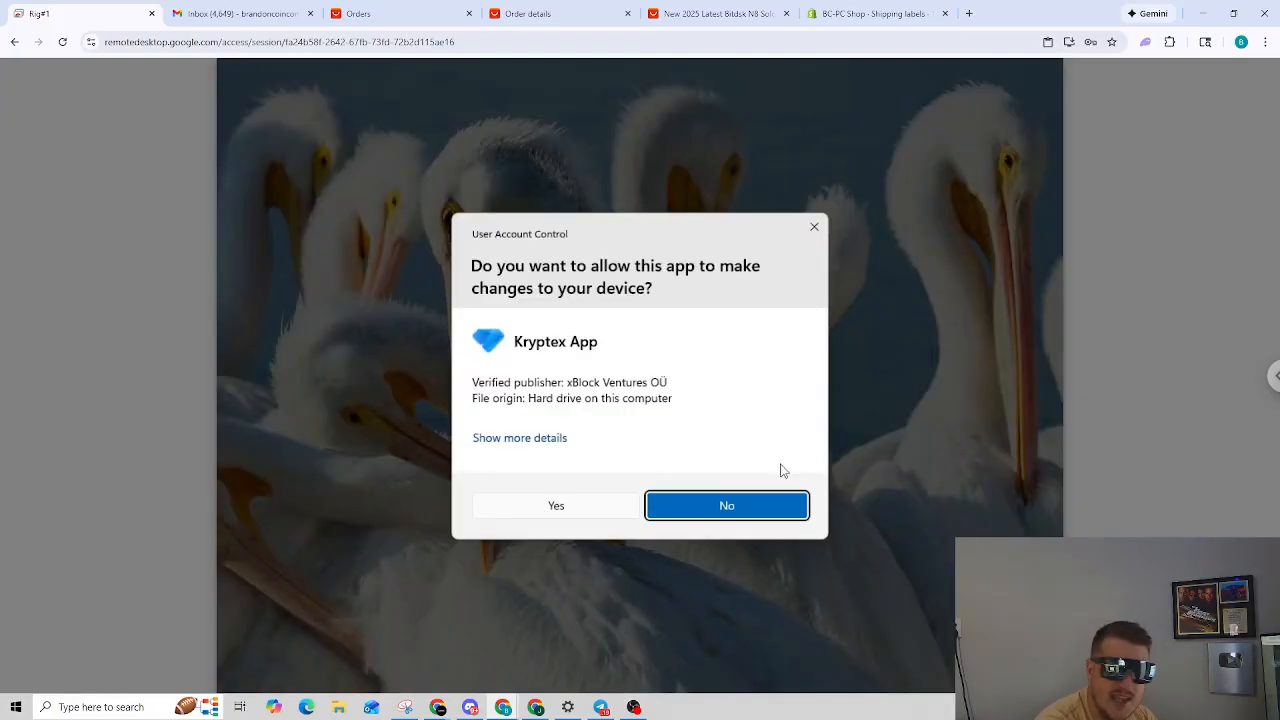
click(726, 505)
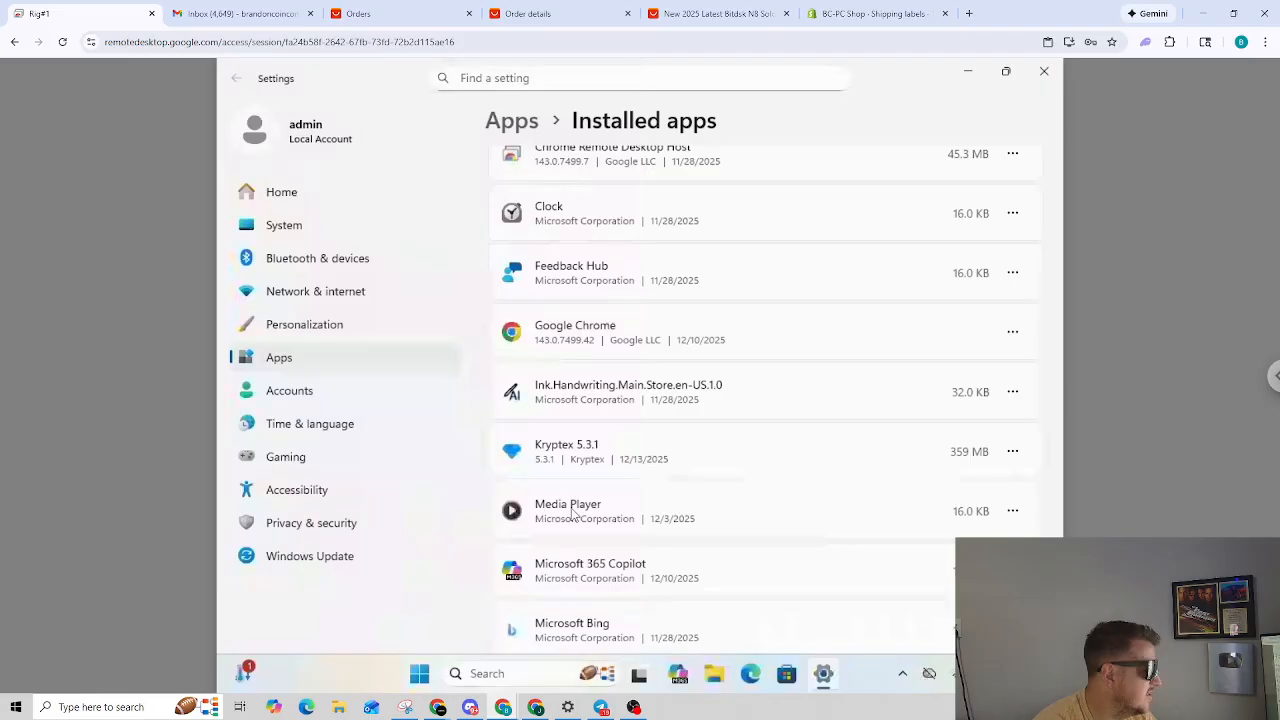
Step: Confirm the Kryptex uninstall and dismiss the Windows Security blocked-app notification
click(1012, 451)
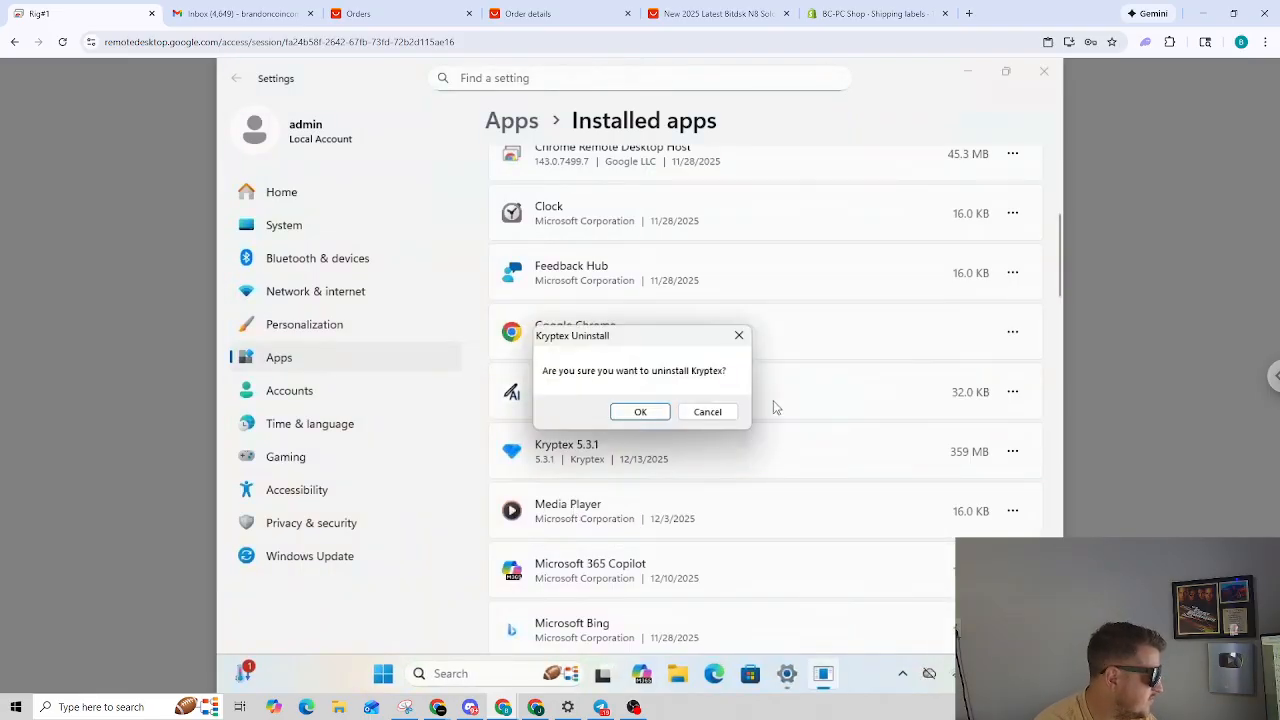
click(640, 411)
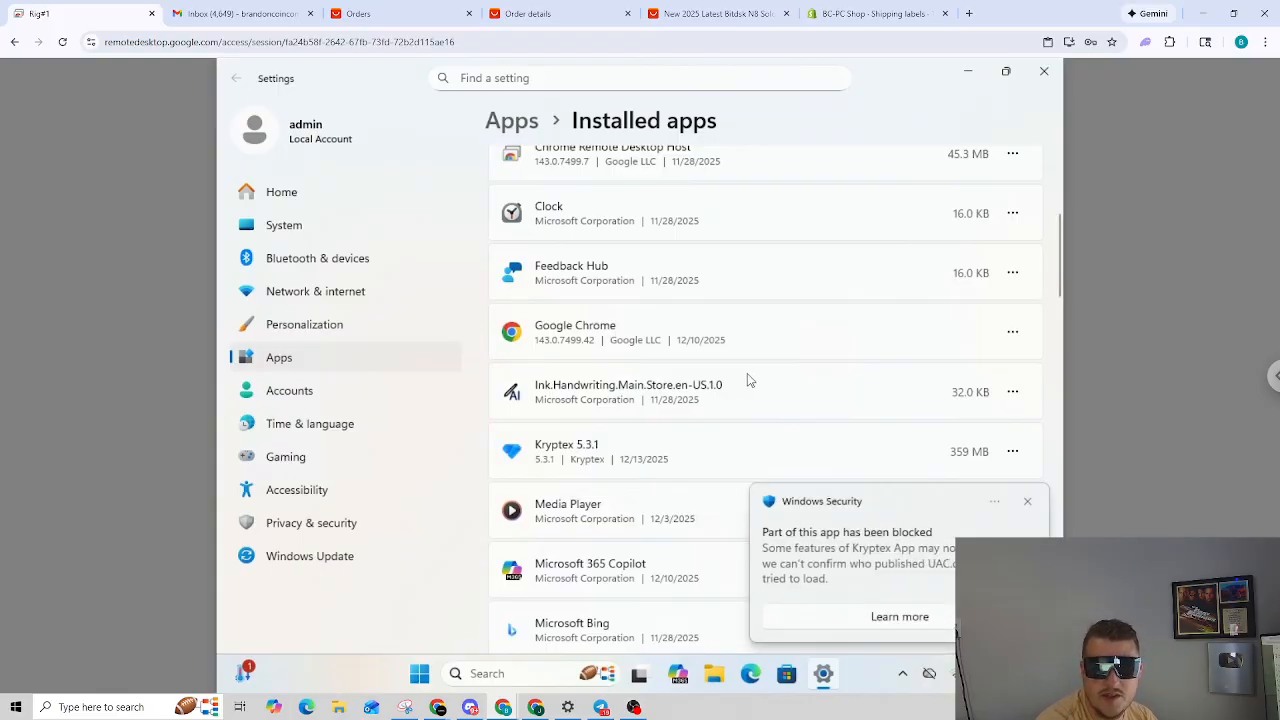
scroll(down, 3)
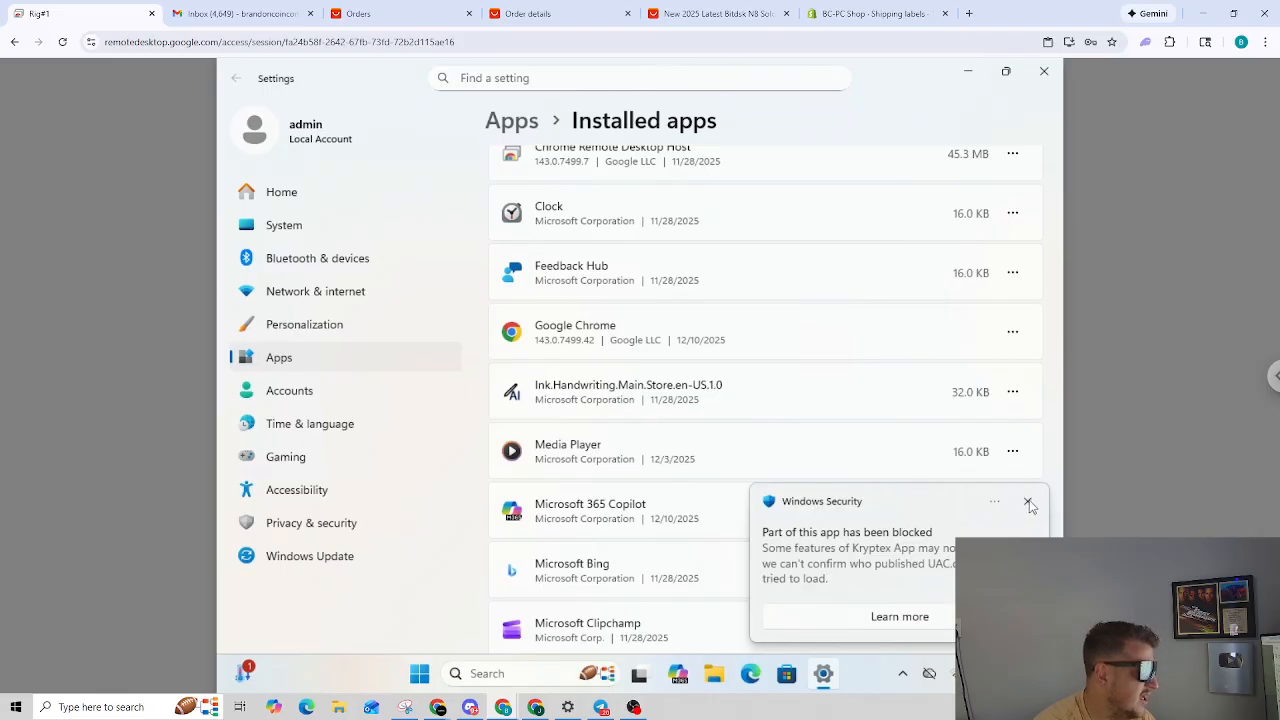
click(1030, 502)
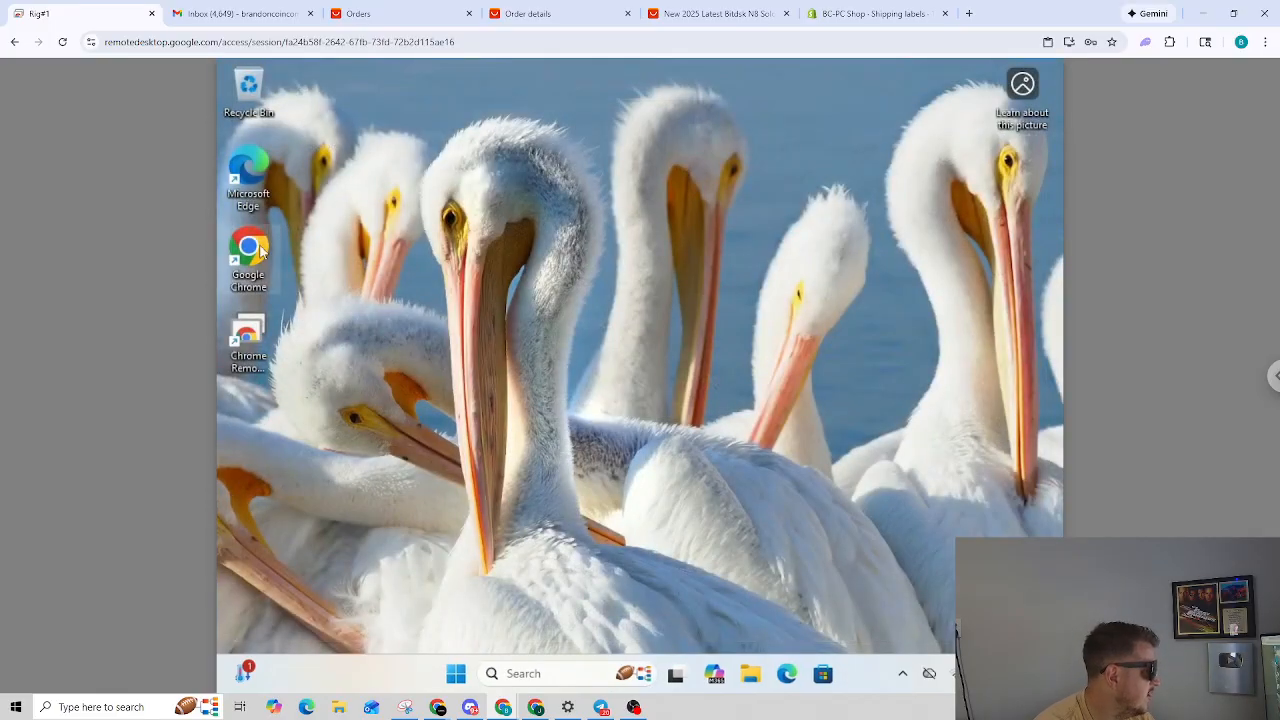
mouse_move(249, 245)
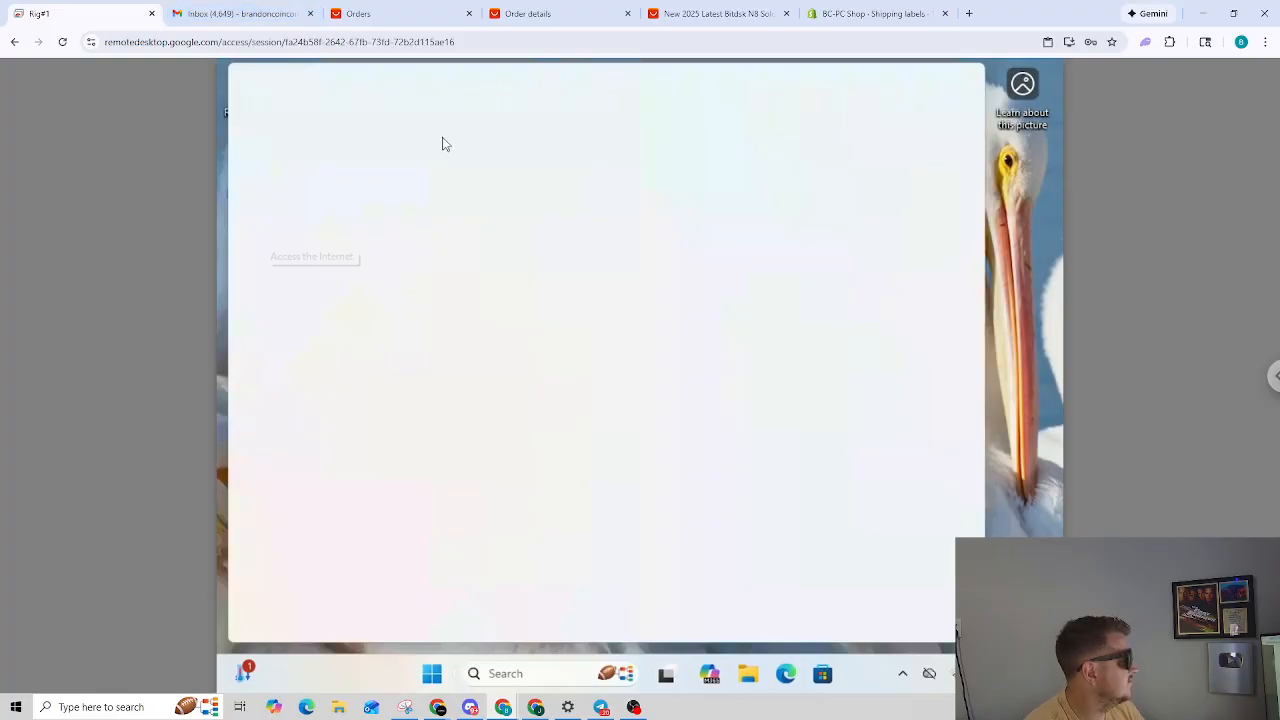
mouse_move(490, 162)
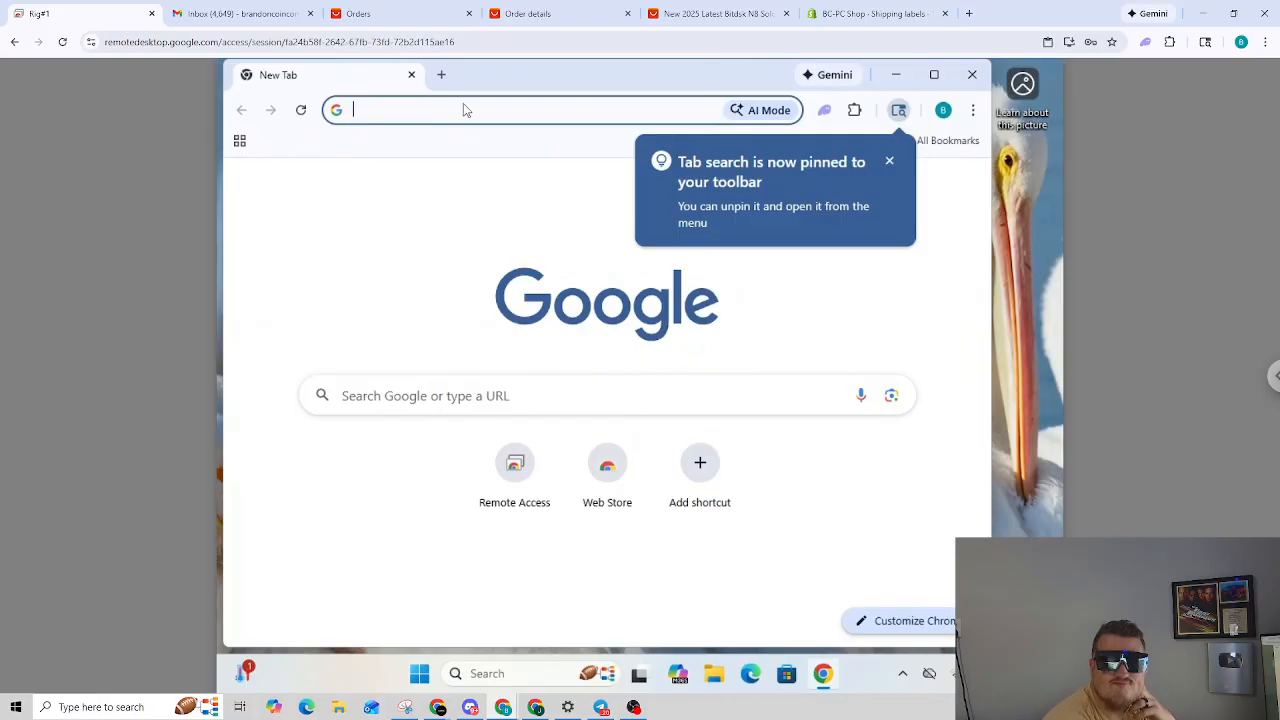
Step: Go to kryptex.com via 'kry' in Chrome and download the Kryptex Miner installer
text(kryptex.com/en/)
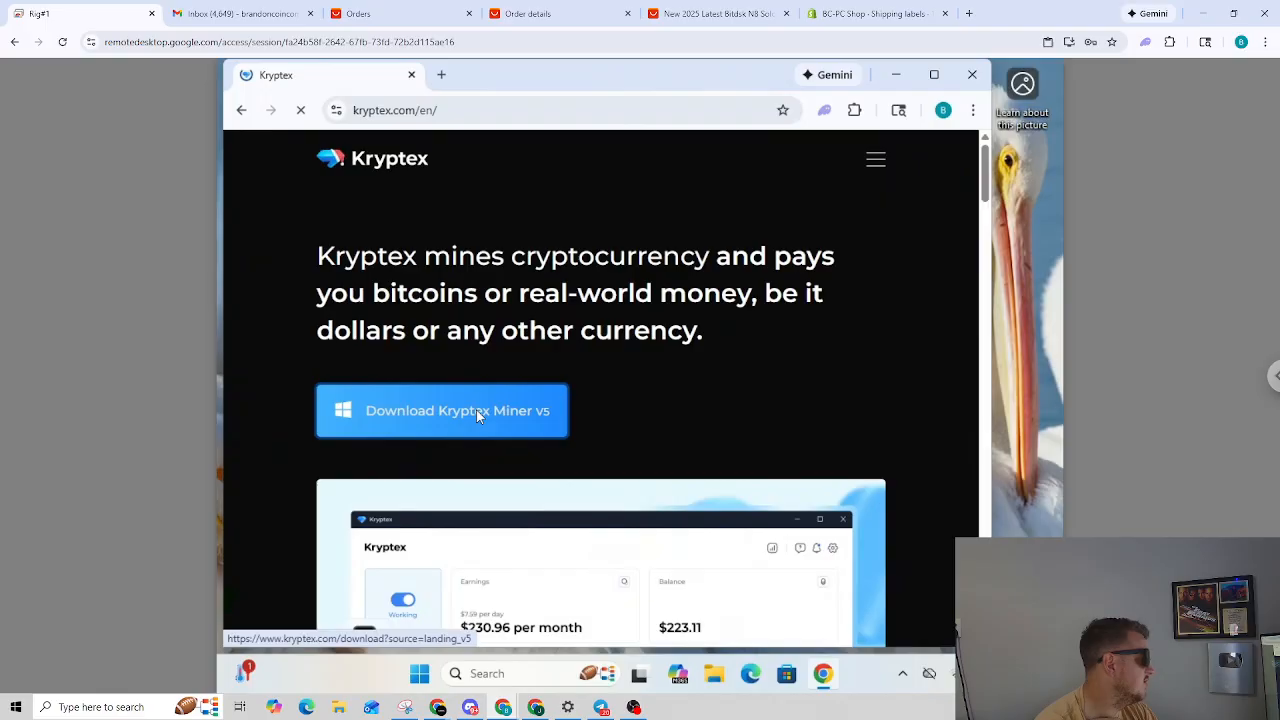
click(441, 410)
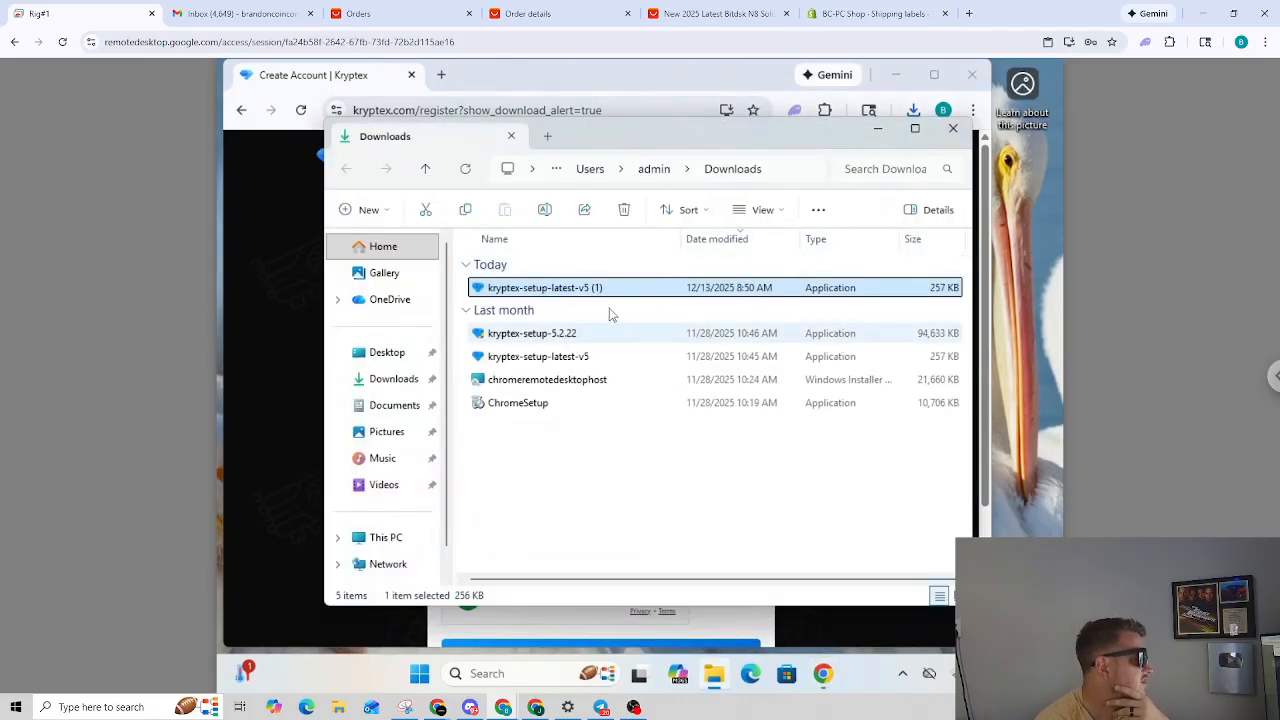
mouse_move(610, 290)
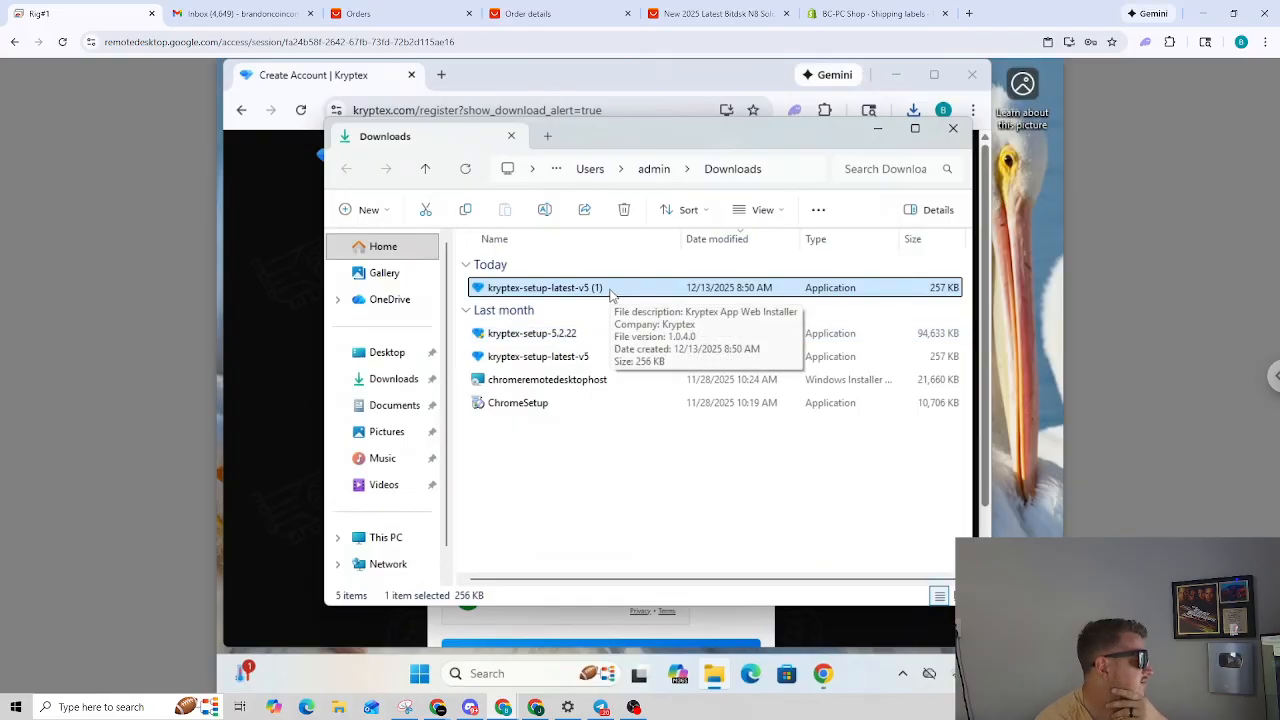
Step: Run kryptex-setup-latest-v5 (1) from the Downloads folder
double_click(543, 287)
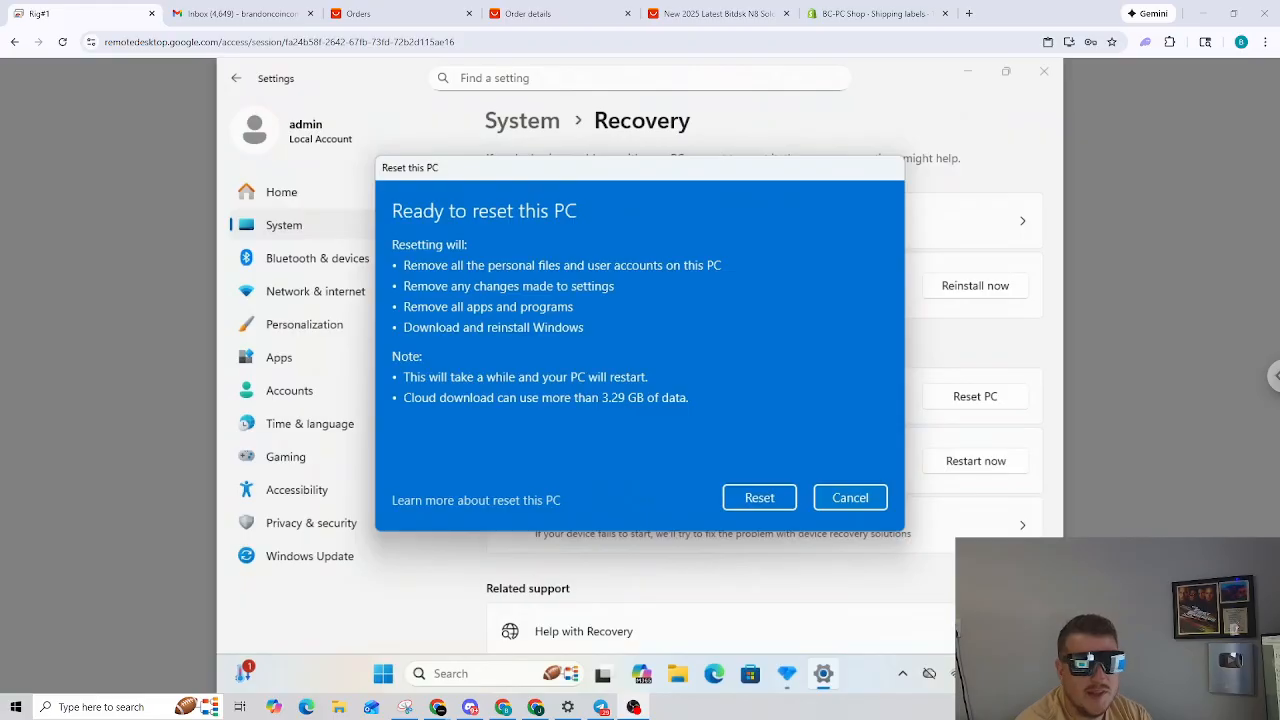
mouse_move(578, 281)
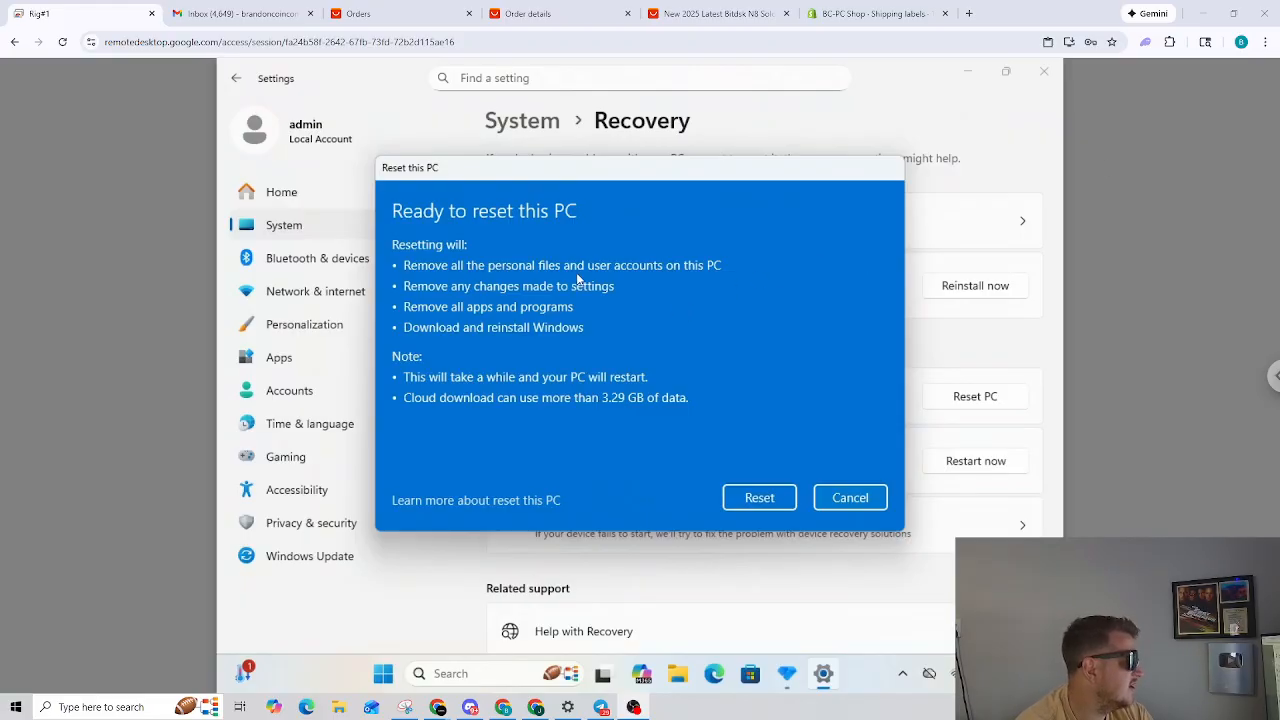
mouse_move(597, 342)
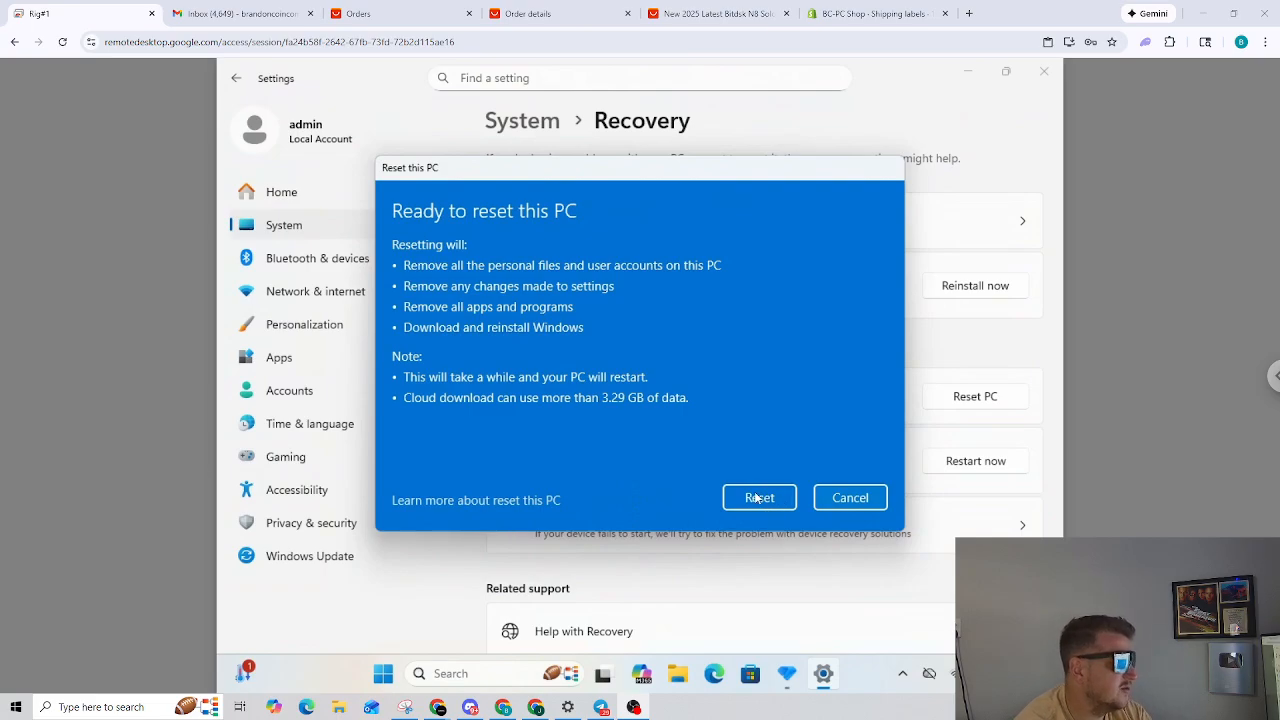
Step: Confirm the PC reset, removing apps and files and downloading a fresh Windows copy
click(759, 497)
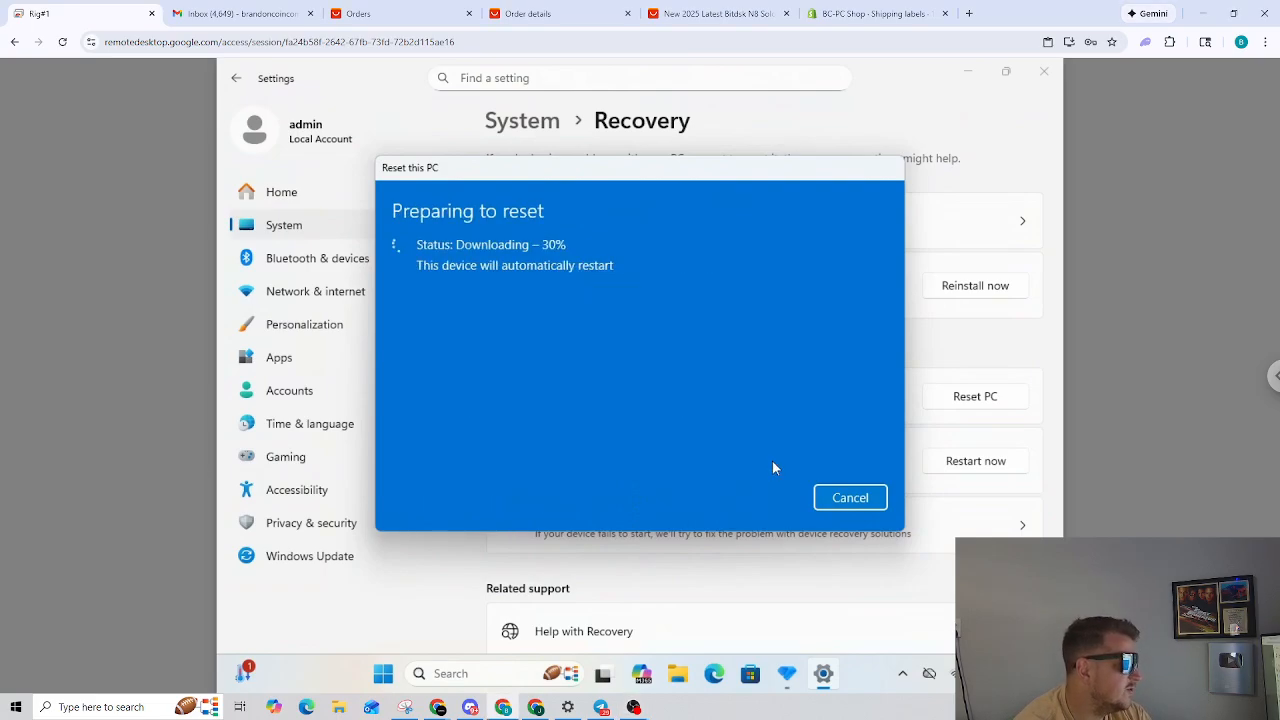